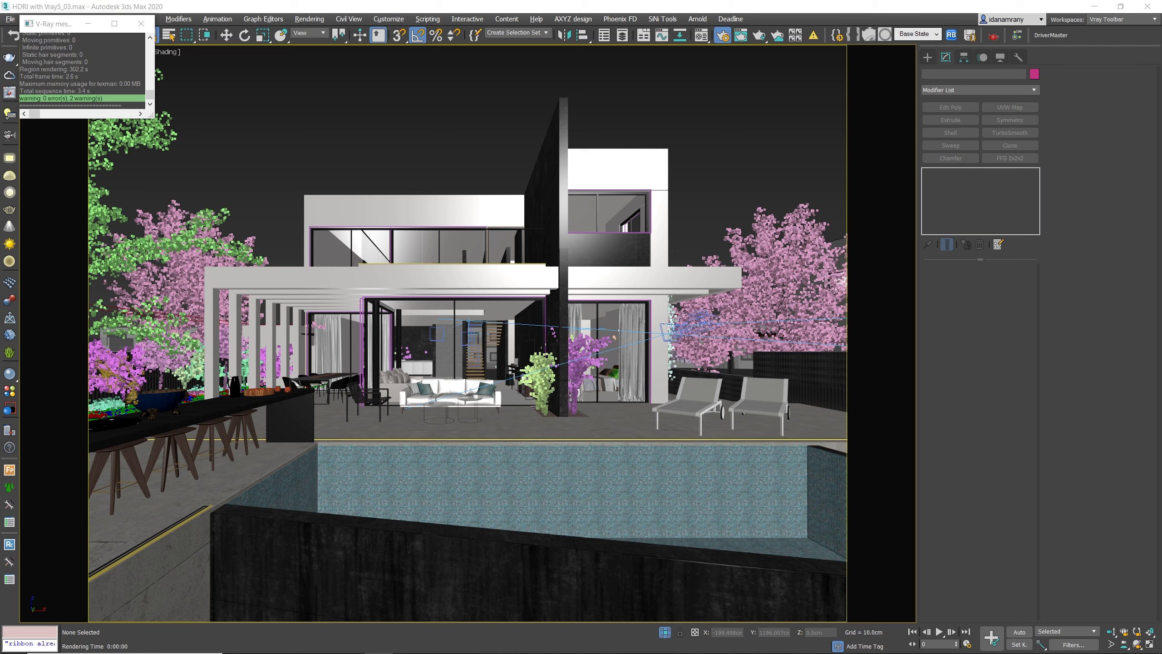
- Dismiss the V-Ray render messages window to reveal the hdrihaven.com browser page
click(142, 24)
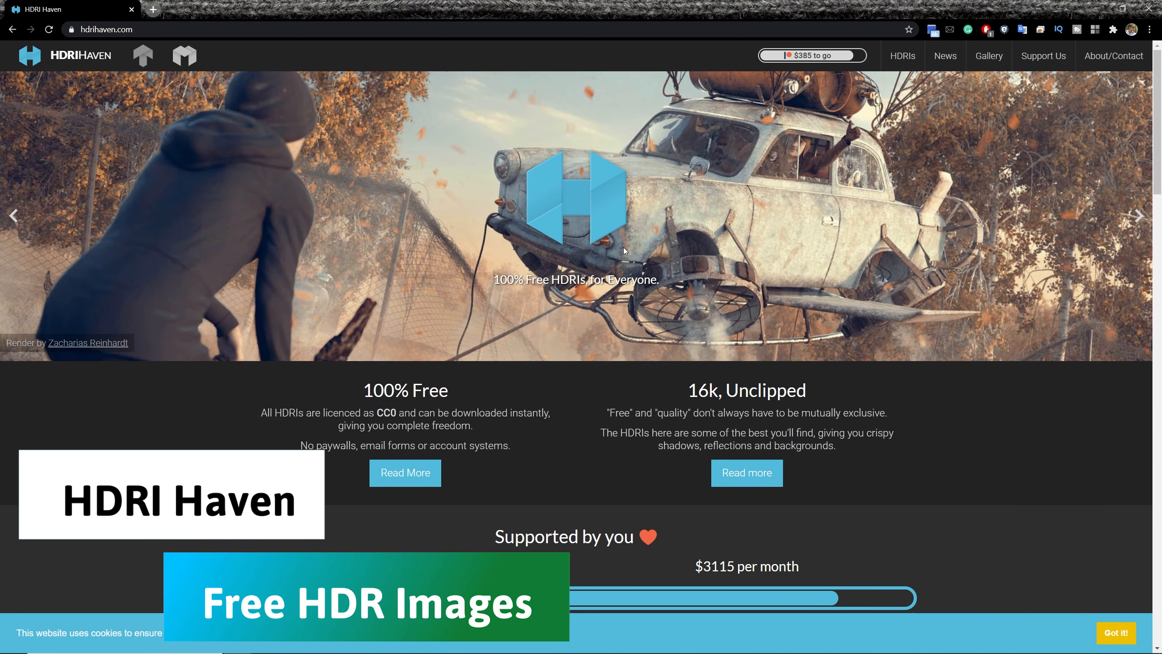
- Browse the full HDRI catalogue and narrow it to the Outdoor category
click(902, 55)
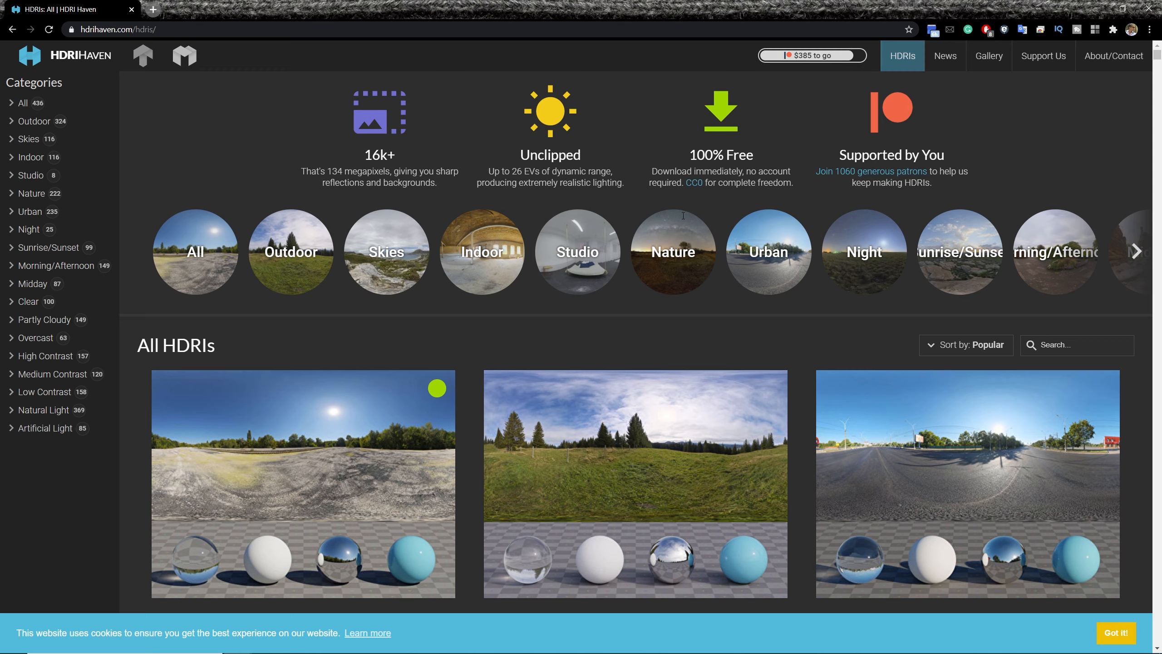
scroll(down, 3)
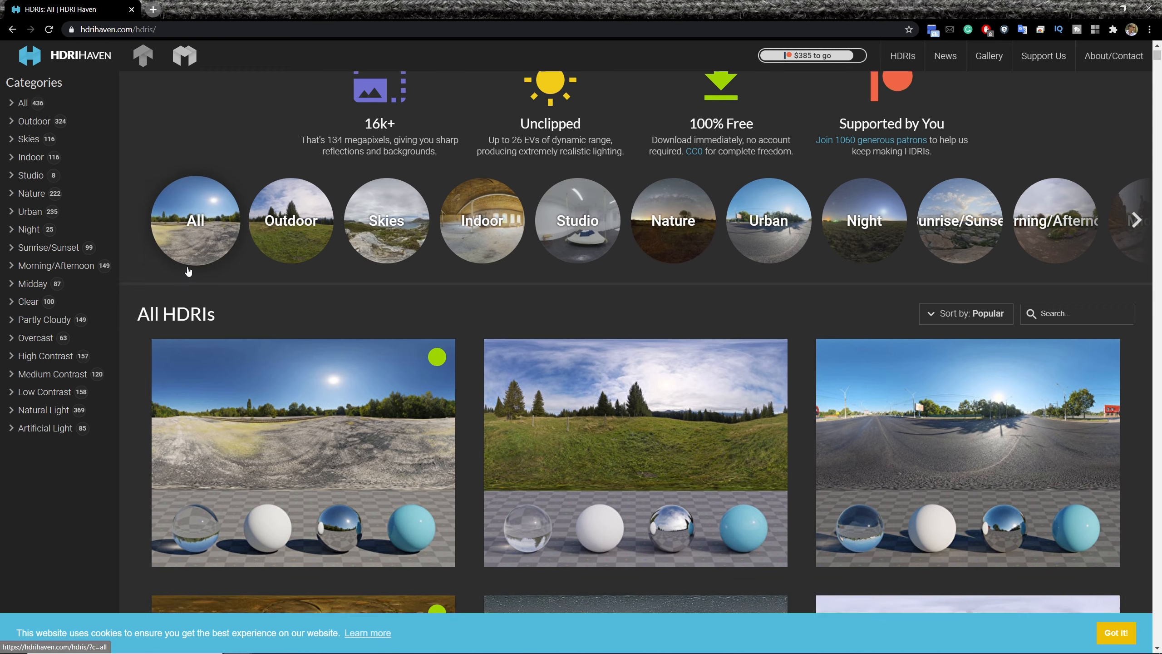
scroll(down, 3)
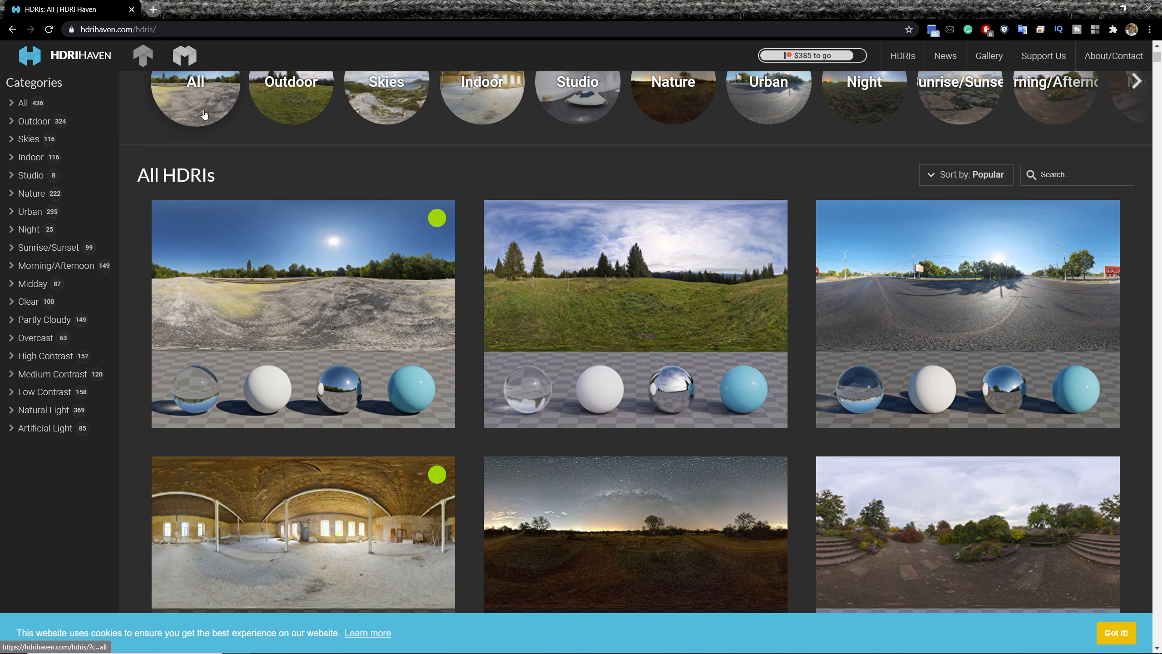
mouse_move(205, 115)
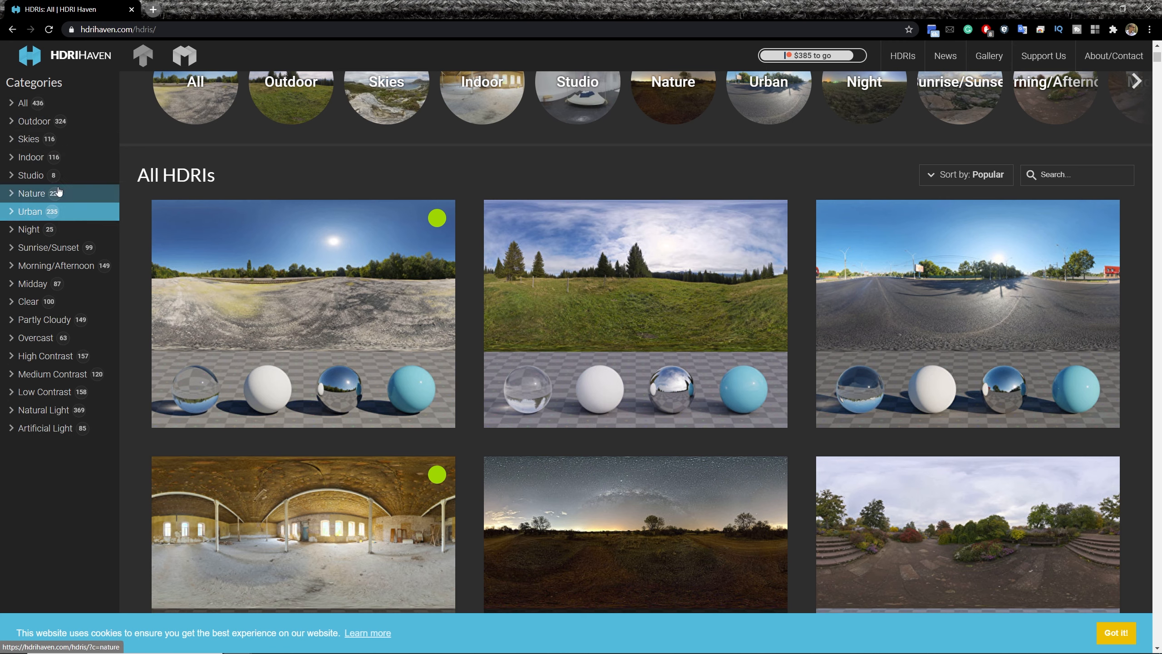
click(34, 121)
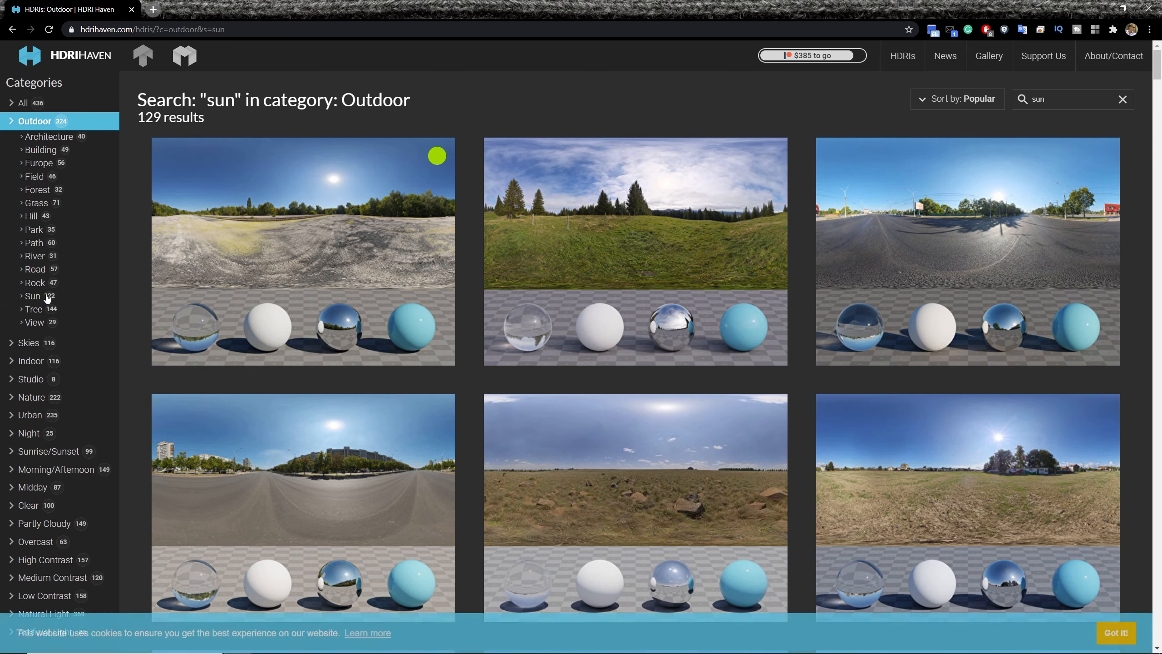
- Scroll through the outdoor sun HDRI results toward the Spiaggia di Mondello beach map
scroll(down, 3)
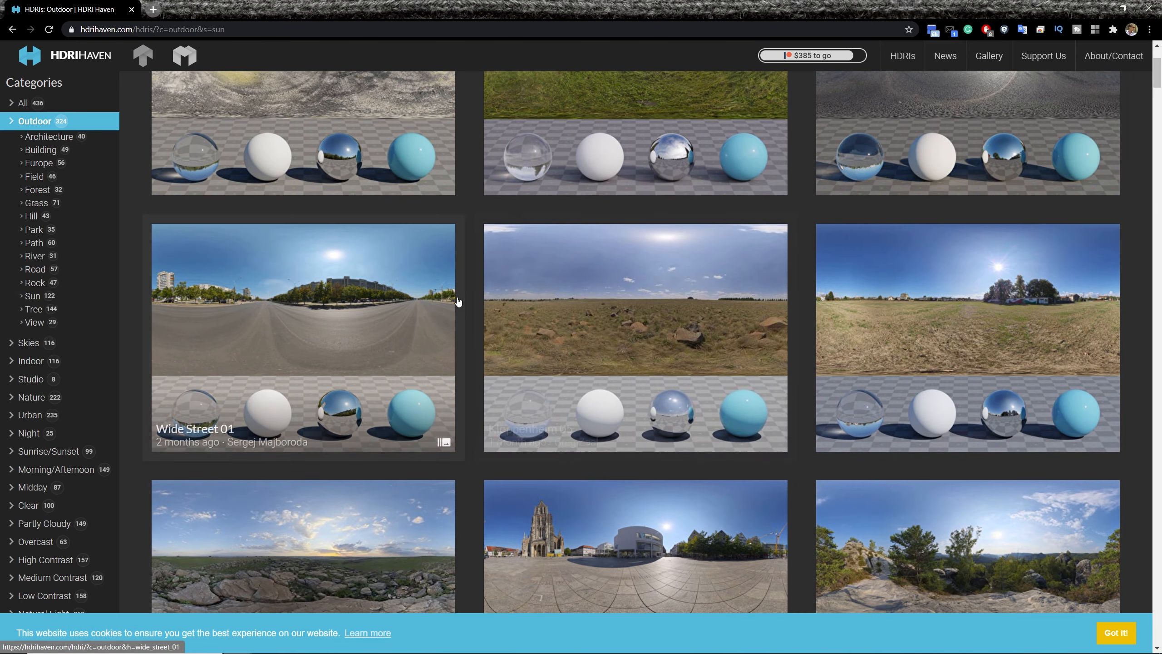
scroll(down, 3)
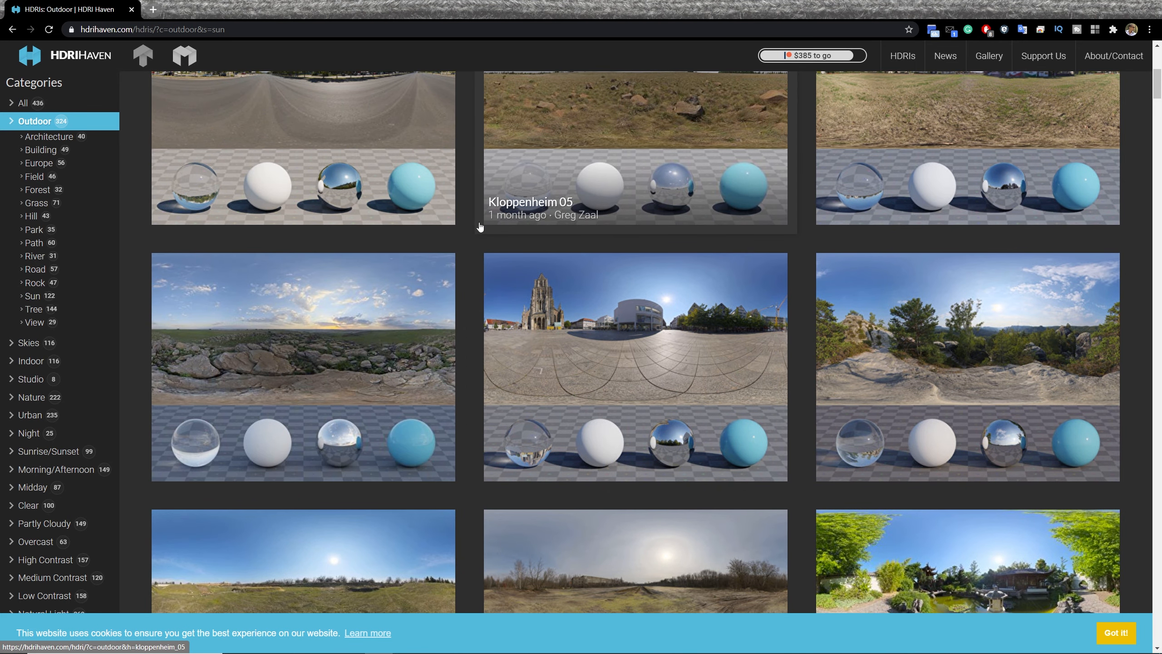
mouse_move(580, 218)
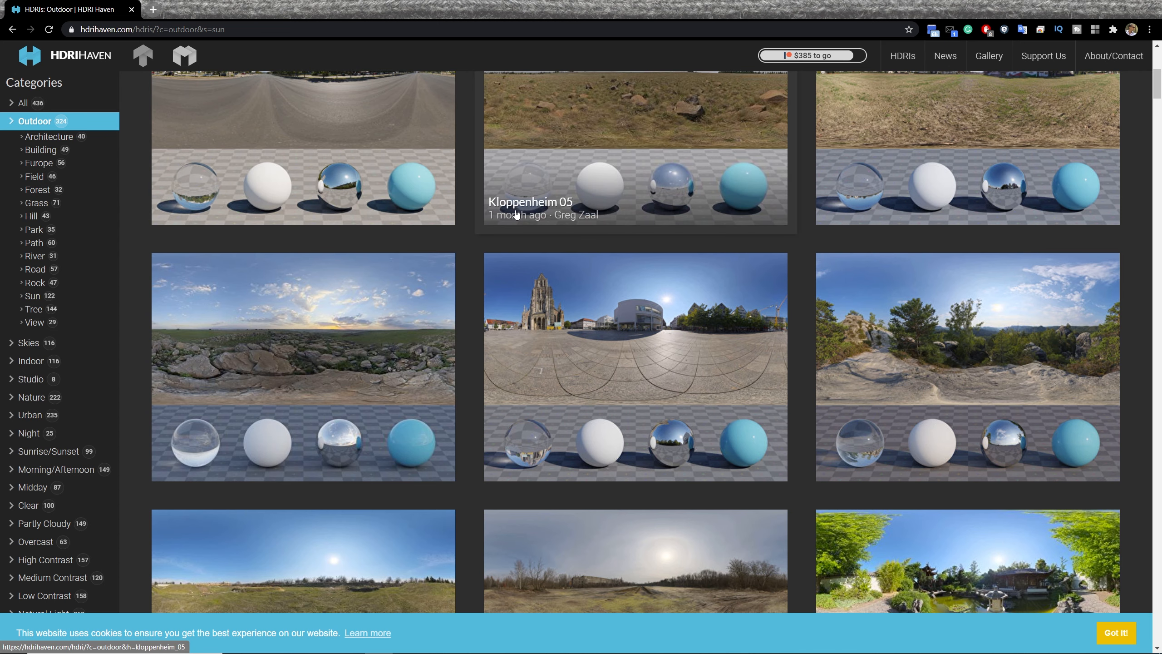
scroll(down, 3)
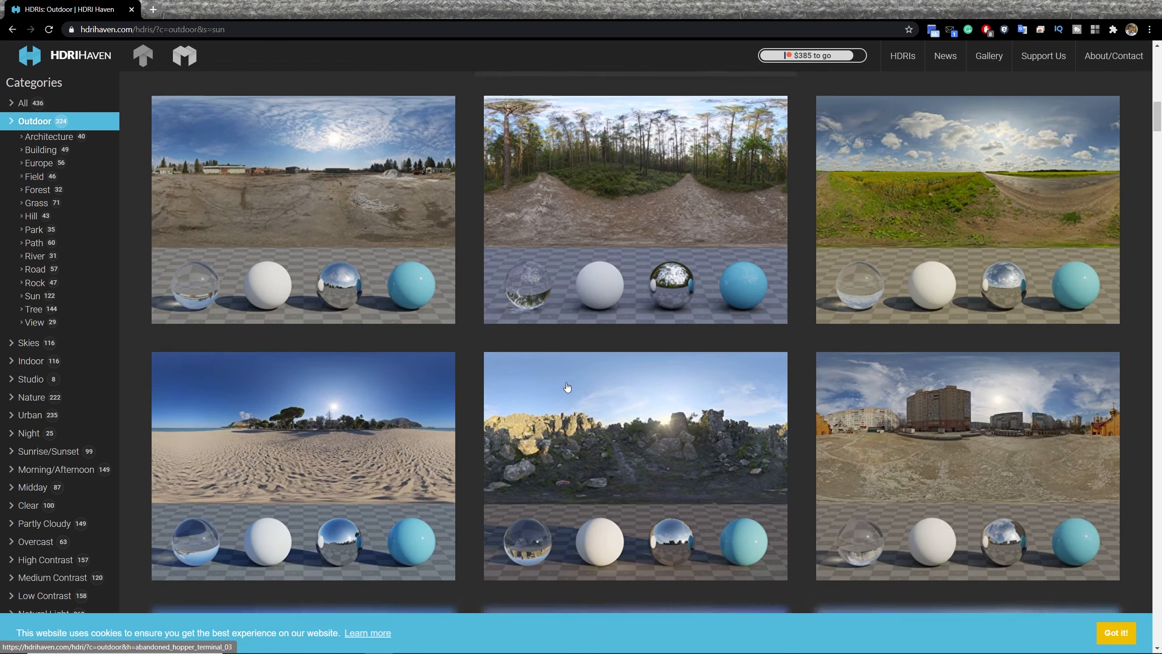
scroll(down, 3)
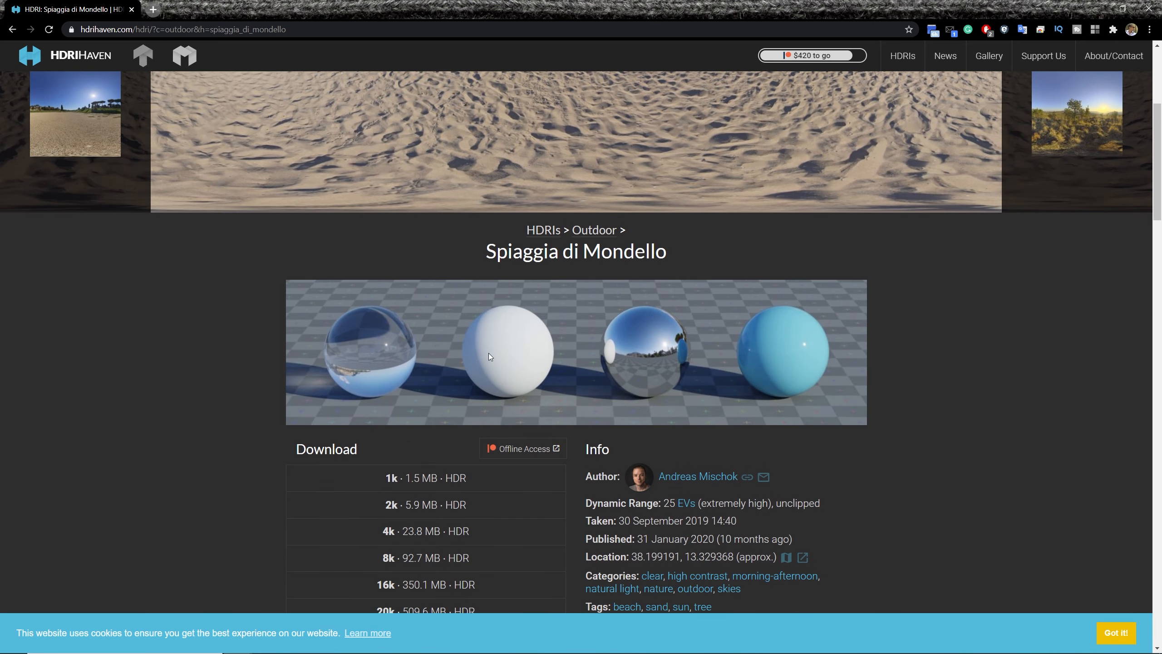
mouse_move(510, 354)
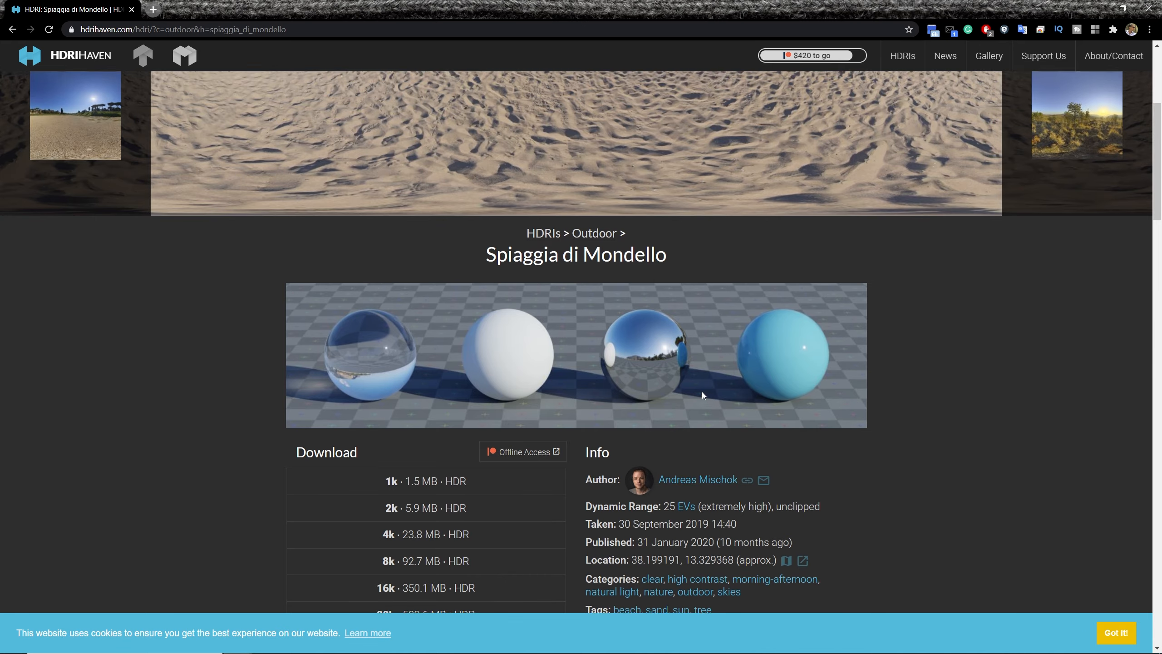
- Preview the Spiaggia di Mondello beach panorama and reveal its 4k HDR download options
click(575, 136)
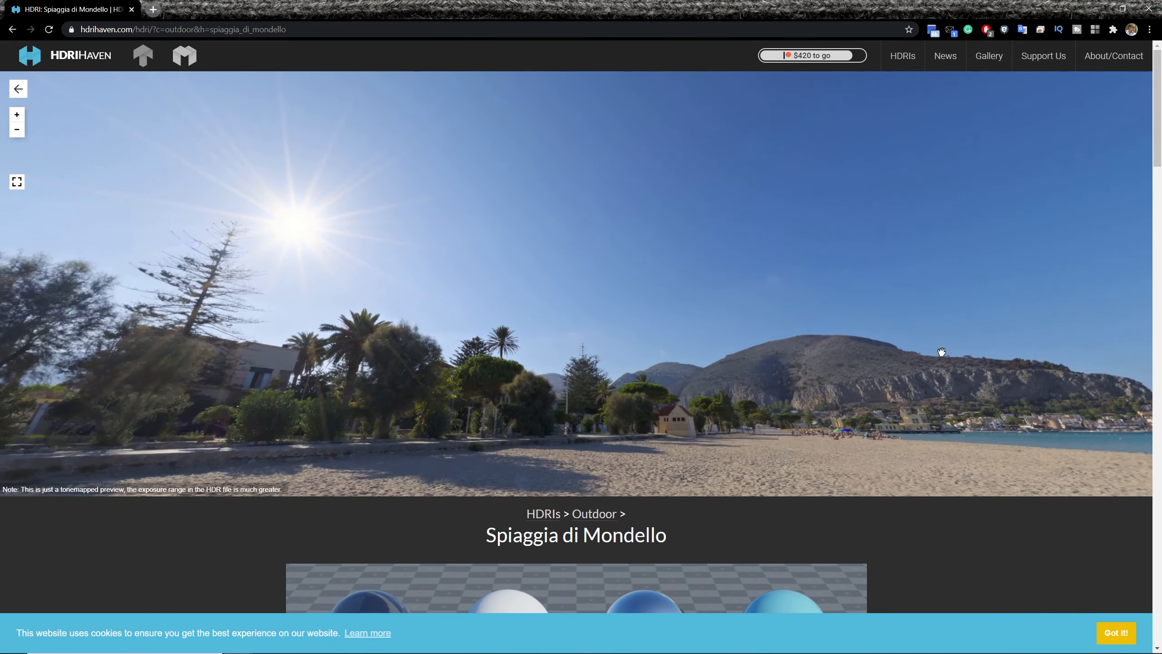
scroll(down, 3)
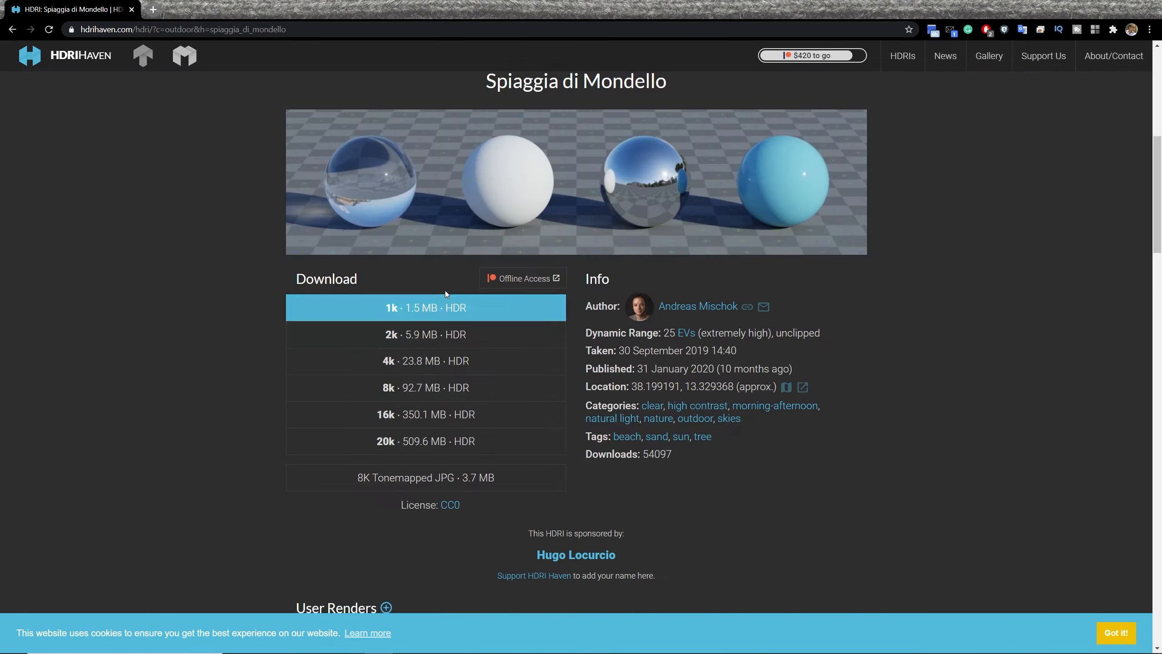
mouse_move(408, 473)
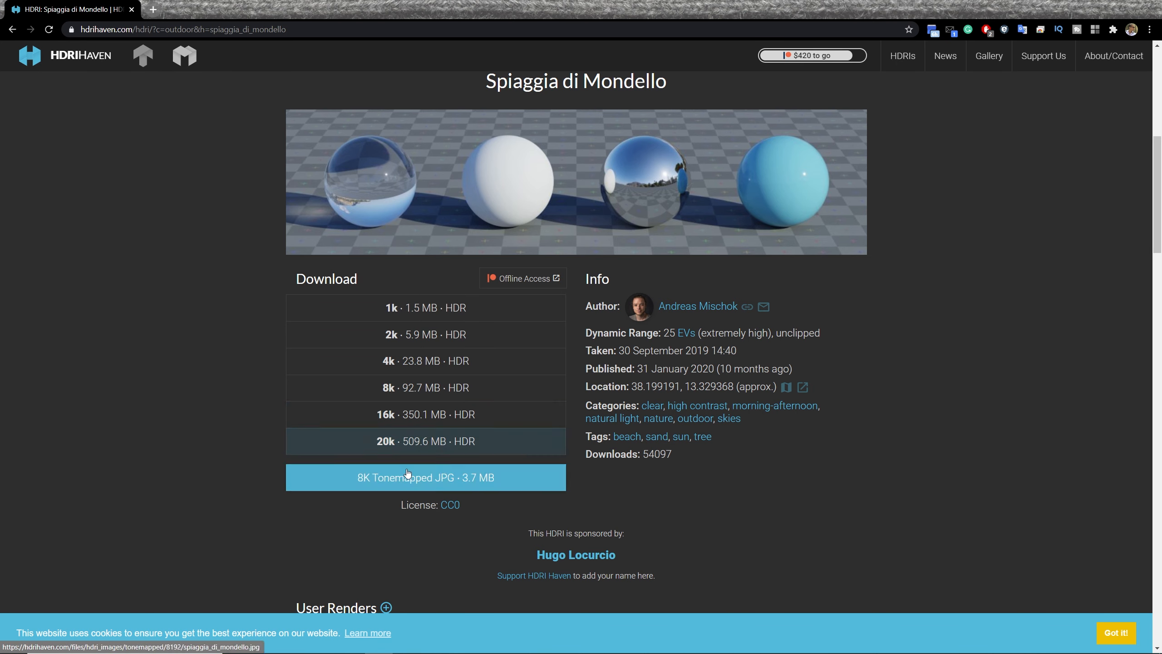
mouse_move(379, 373)
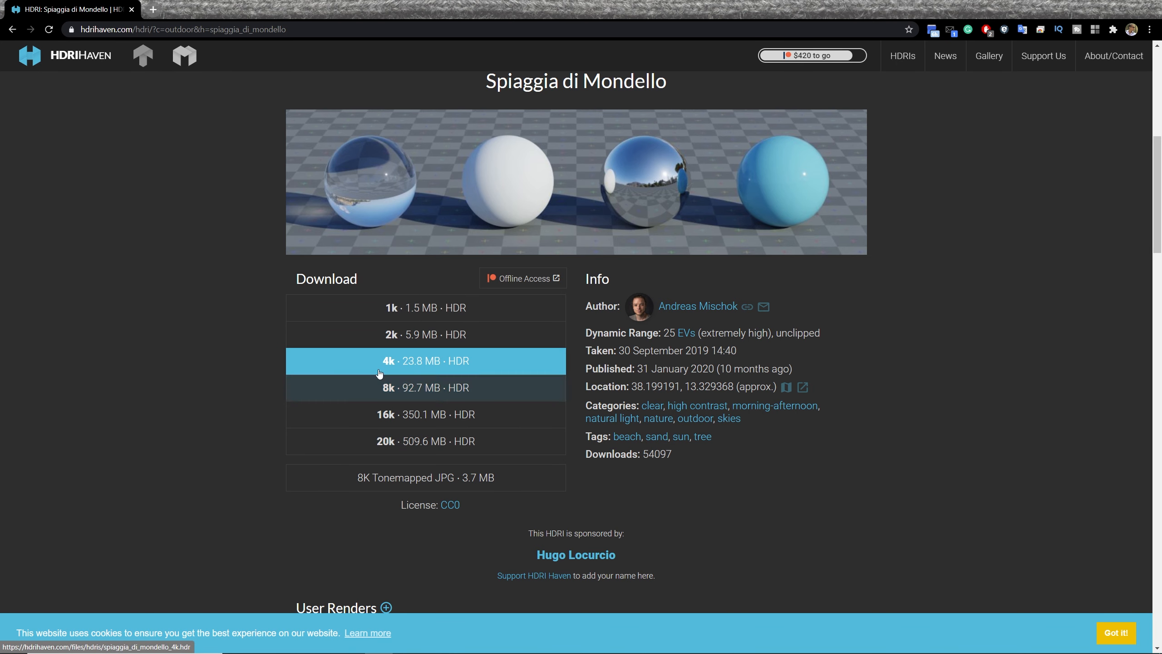
mouse_move(433, 367)
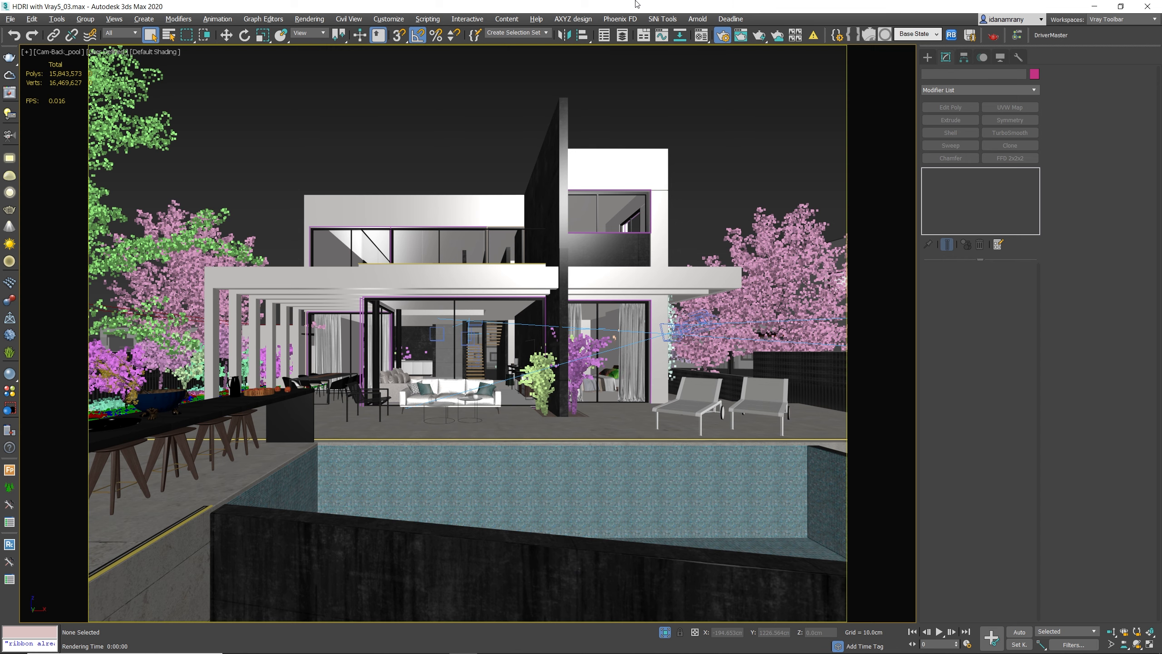
mouse_move(527, 129)
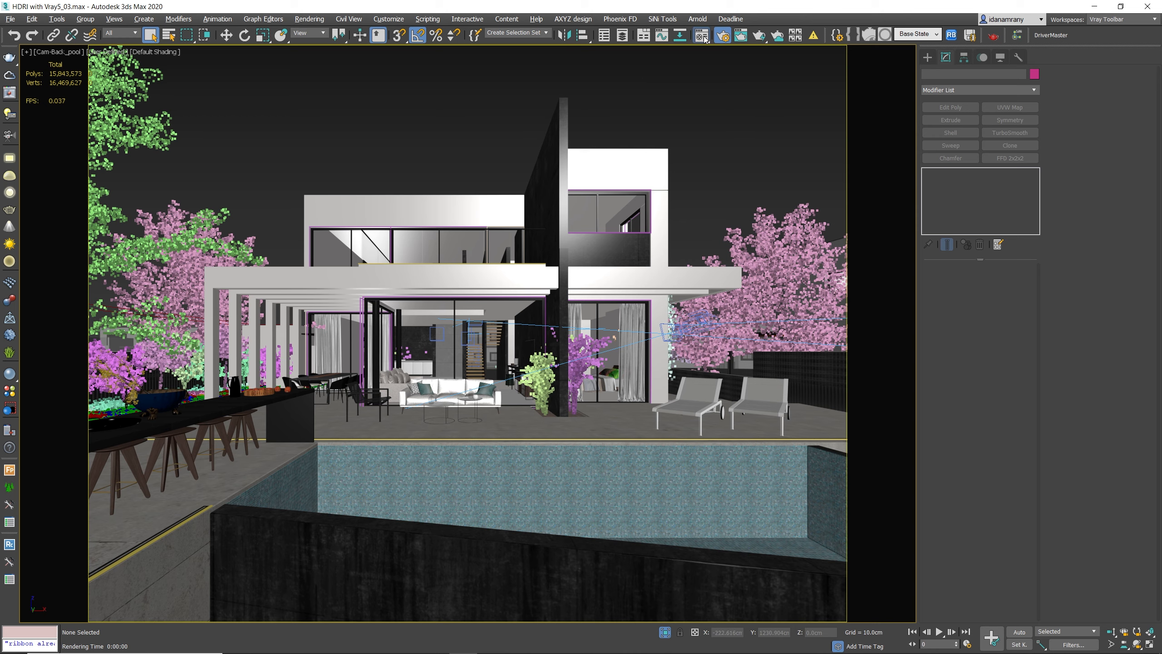
- Create a VRayBitmap map in the Material Editor via the Material/Map Browser
click(701, 35)
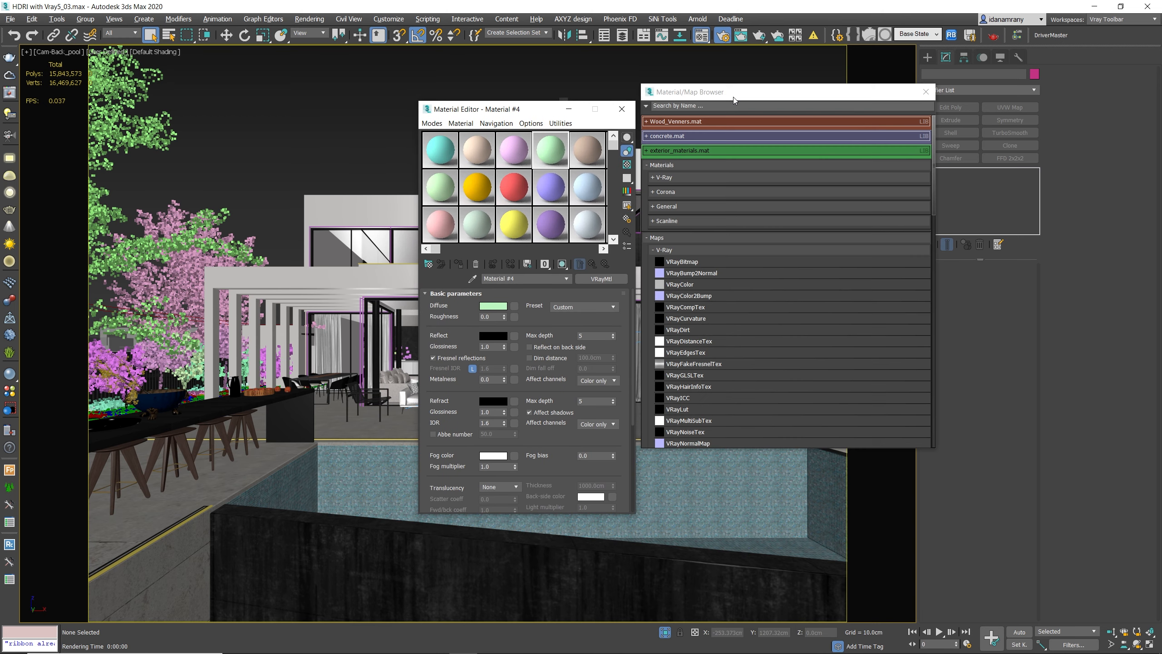
click(672, 241)
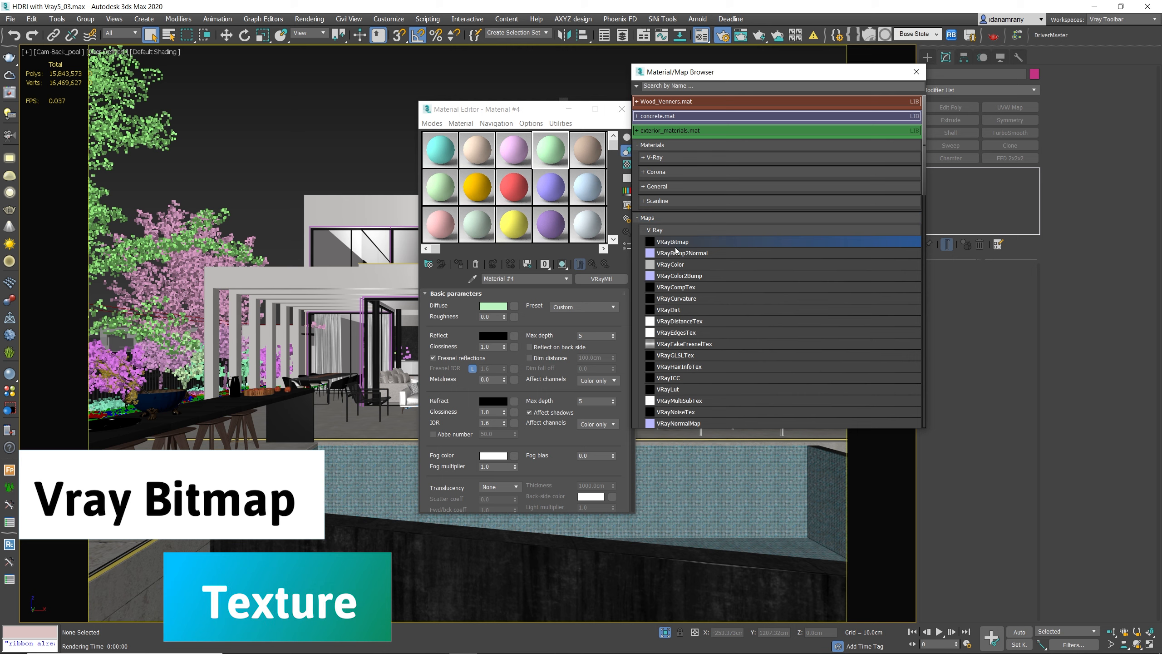
mouse_move(673, 243)
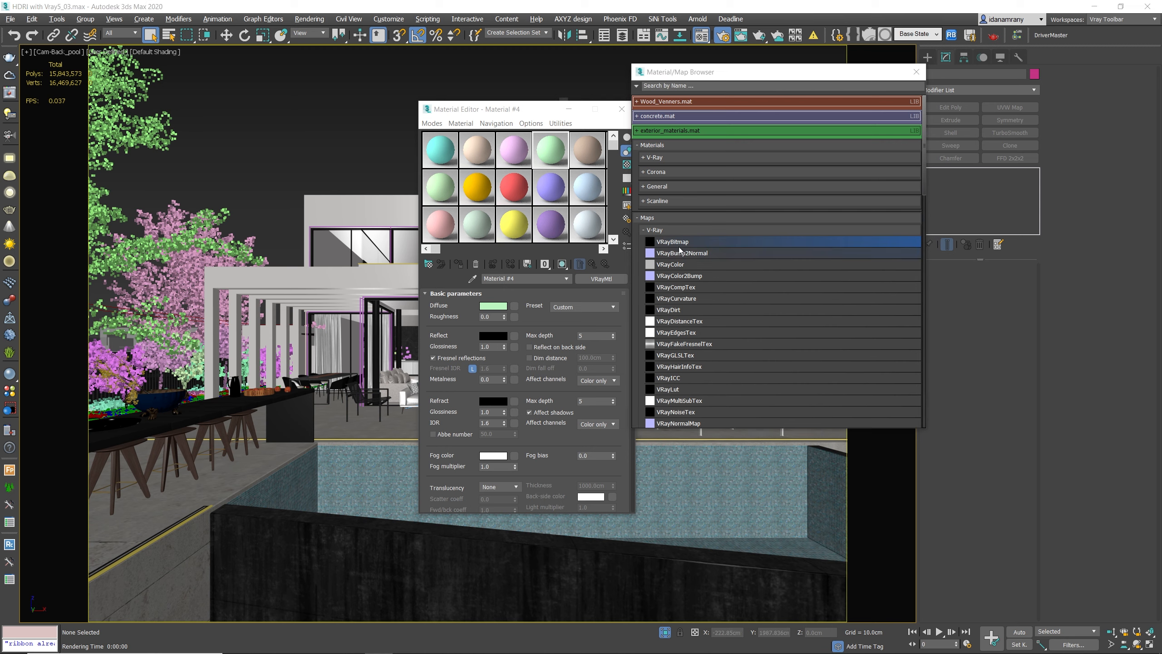
mouse_move(711, 245)
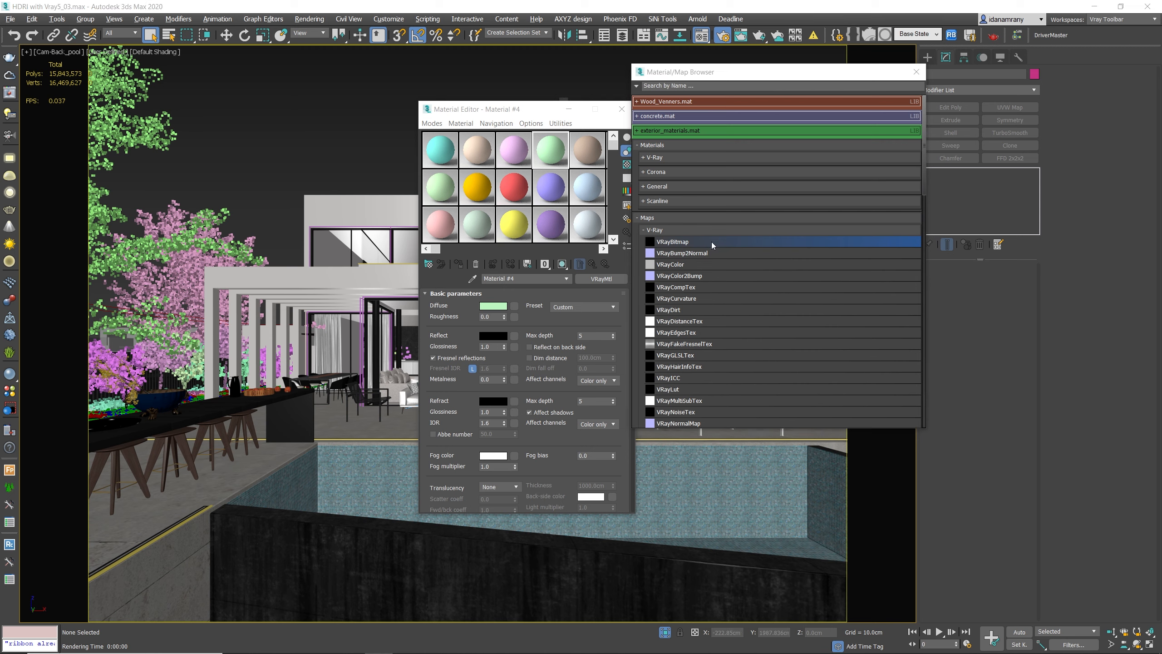
click(586, 149)
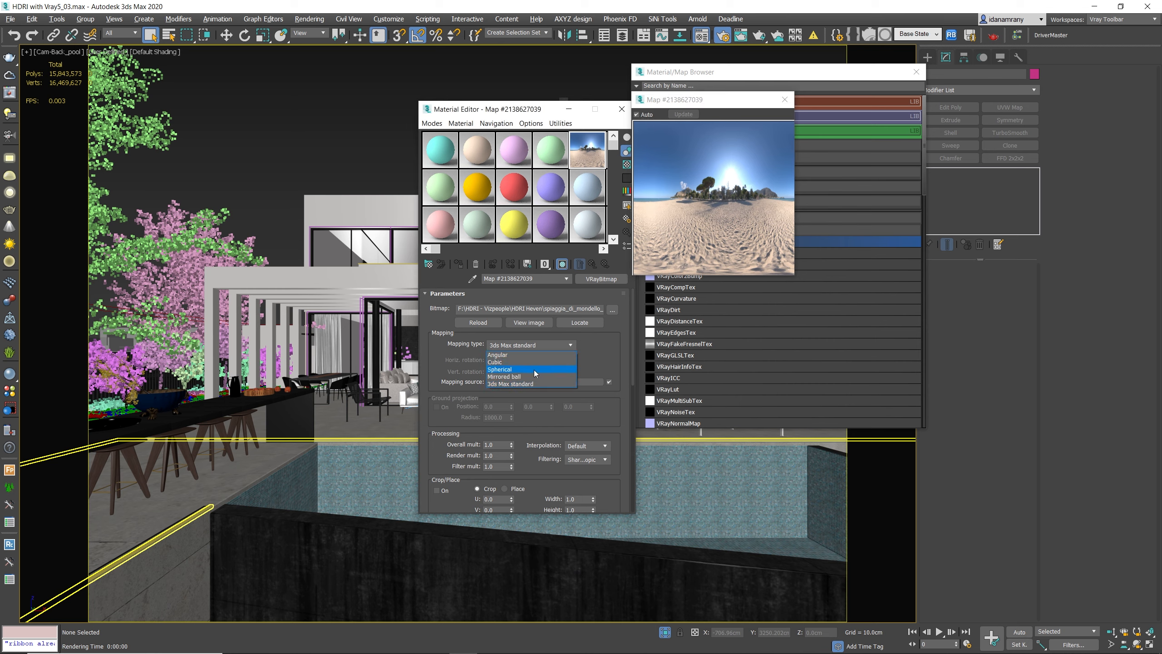
- Set the VRayBitmap mapping to Spherical and bring up Rendering > Environment settings
click(500, 369)
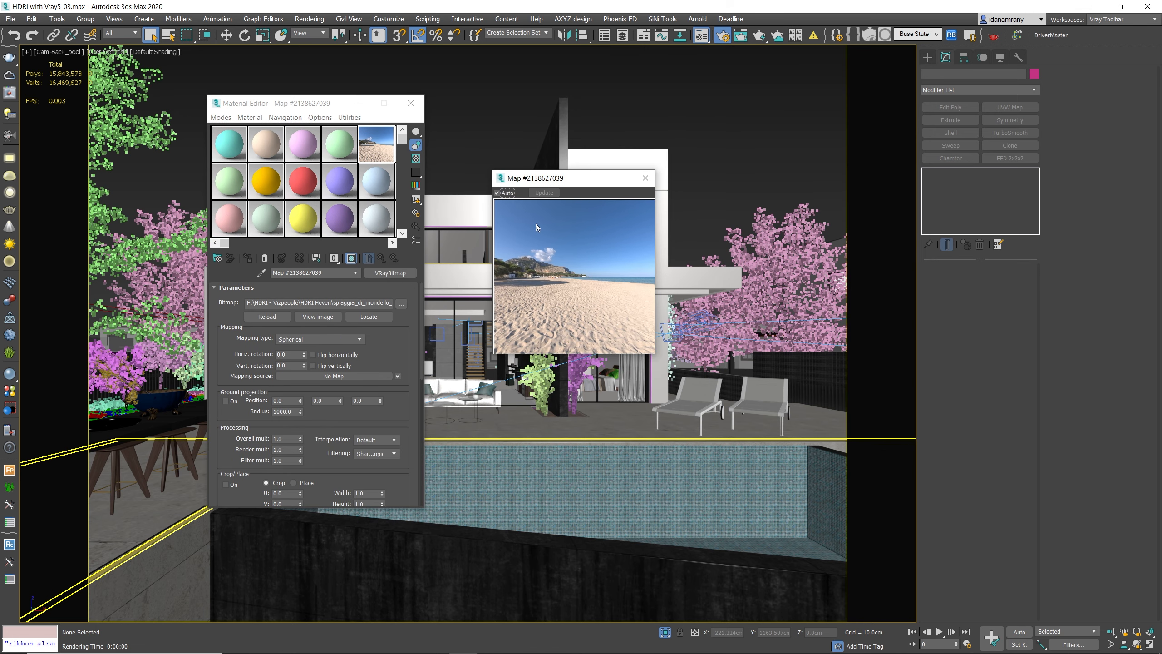
click(310, 19)
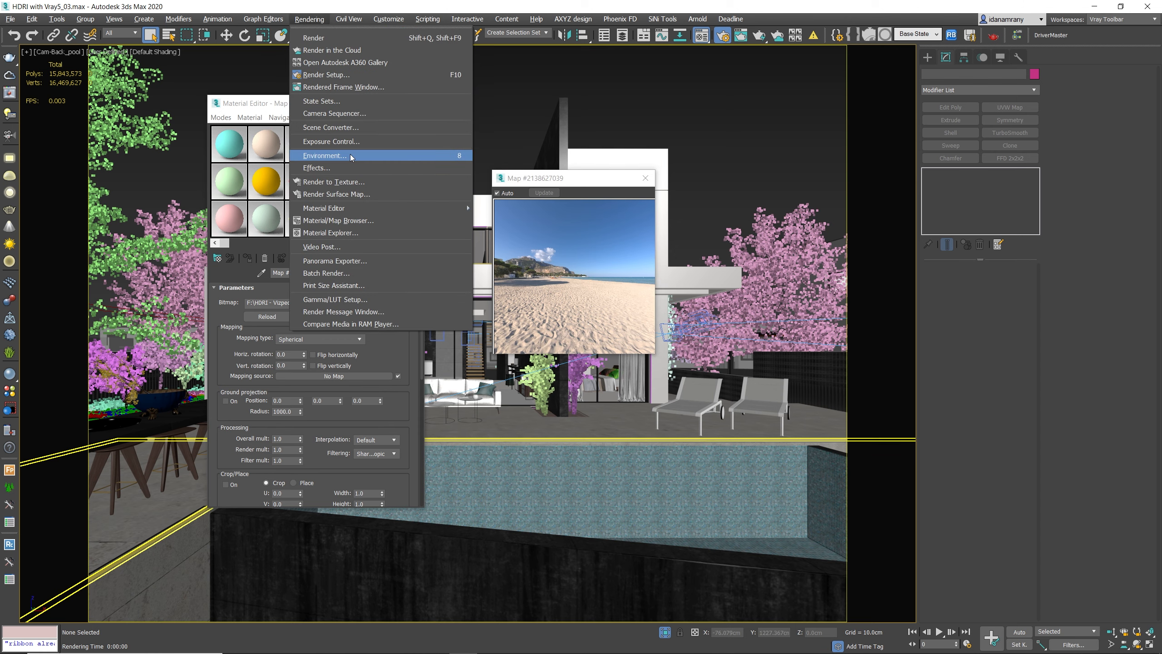
click(325, 155)
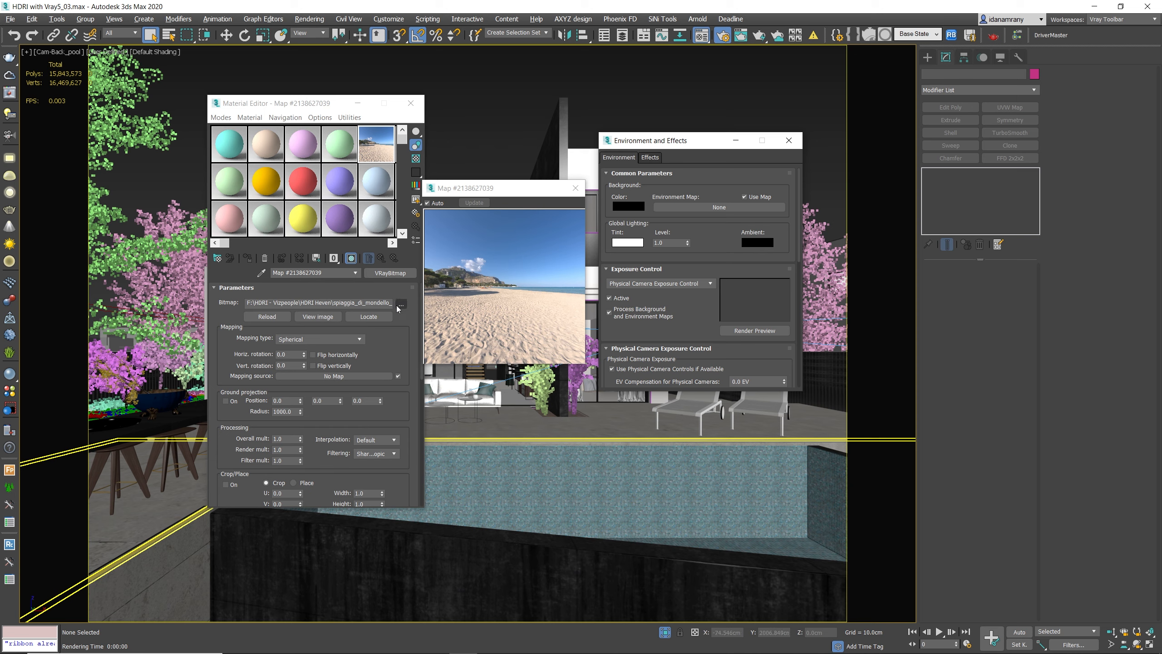
drag(648, 140, 667, 139)
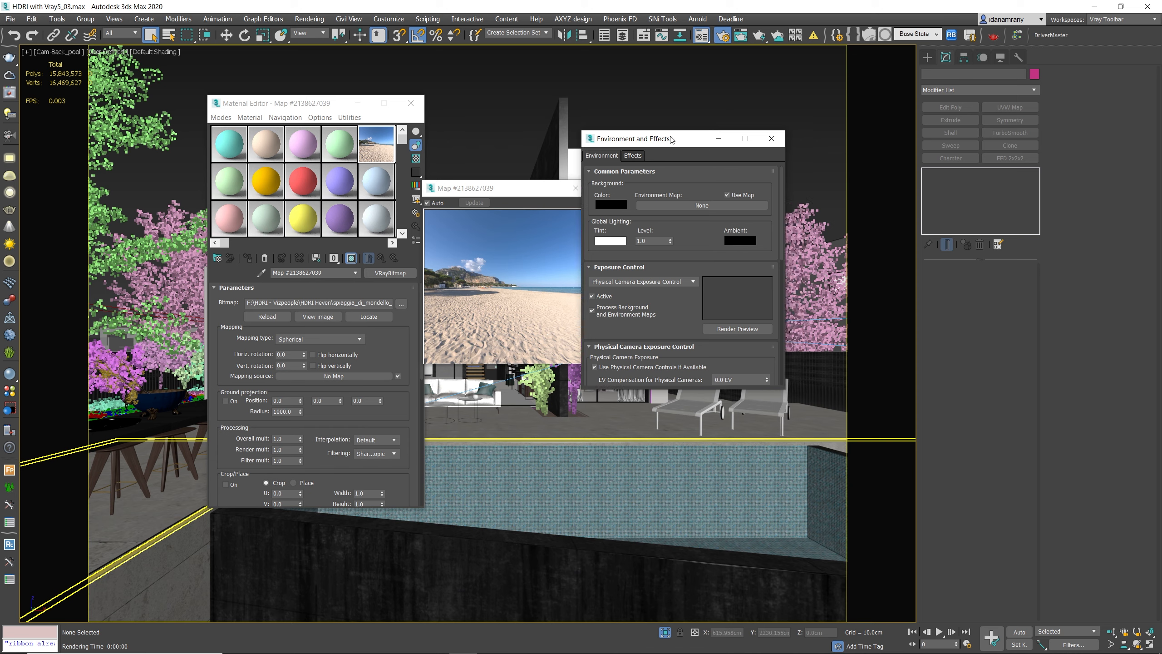
drag(669, 139, 688, 140)
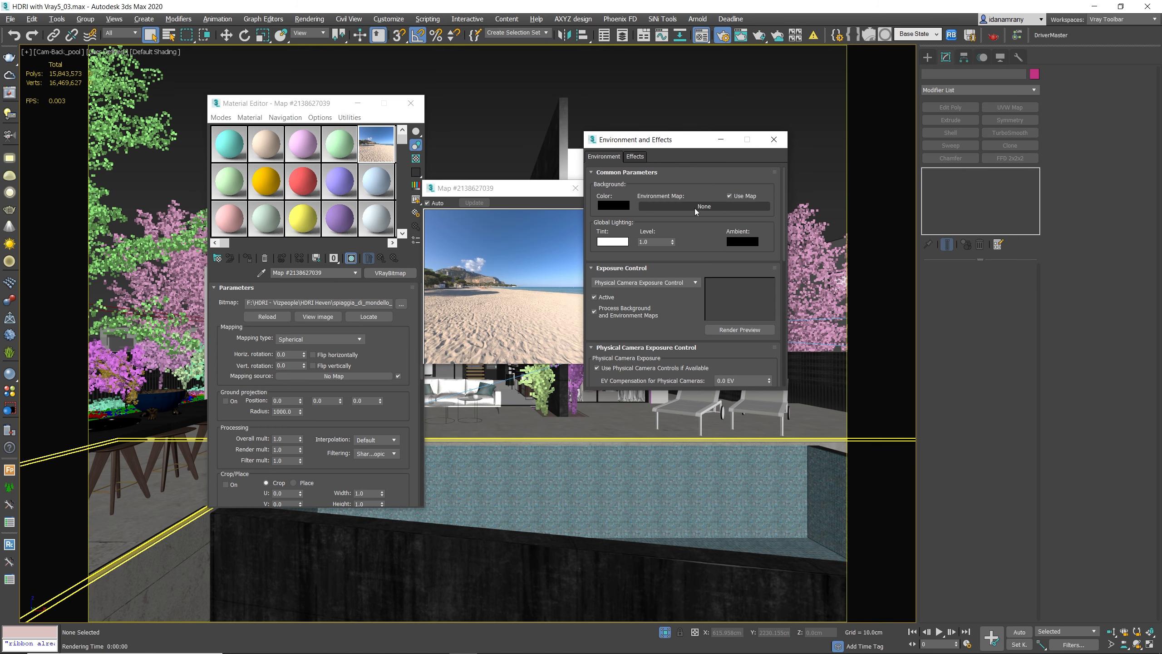
mouse_move(708, 207)
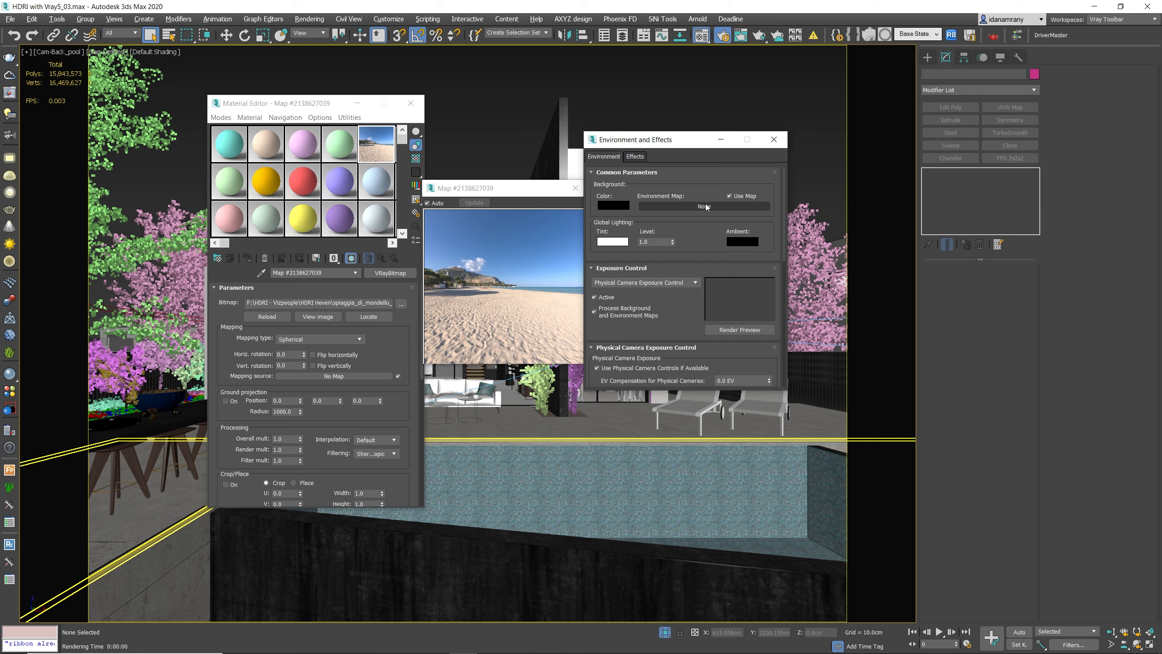
mouse_move(774, 141)
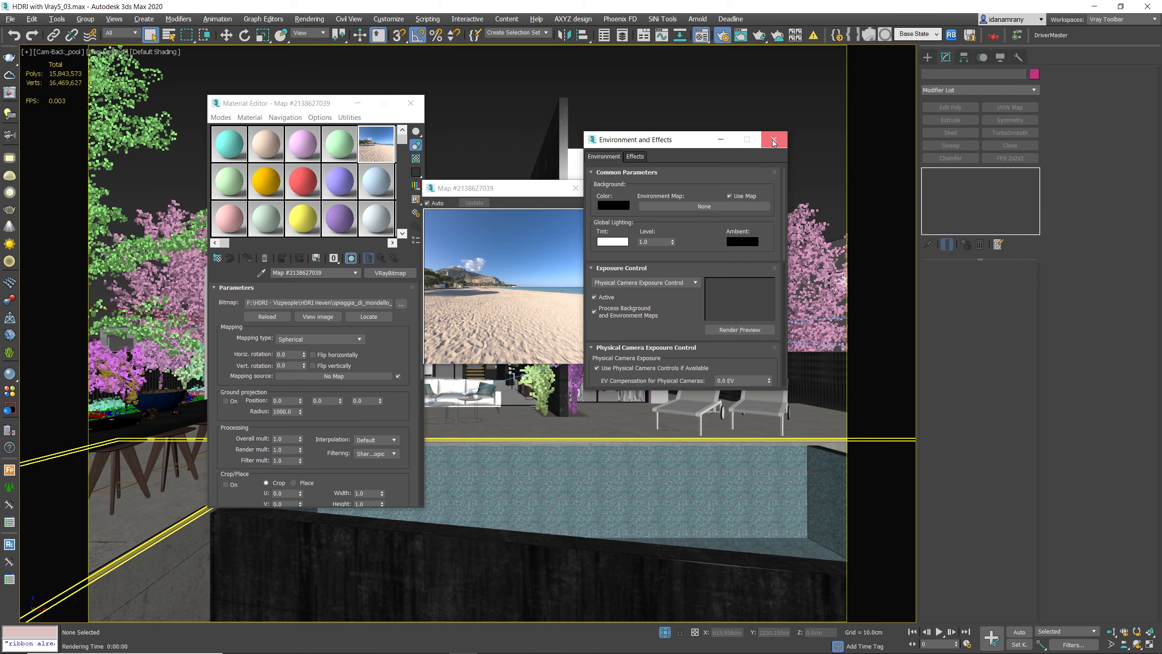
- Close Environment and Effects and place a VRayLight of type Dome in the scene
click(773, 140)
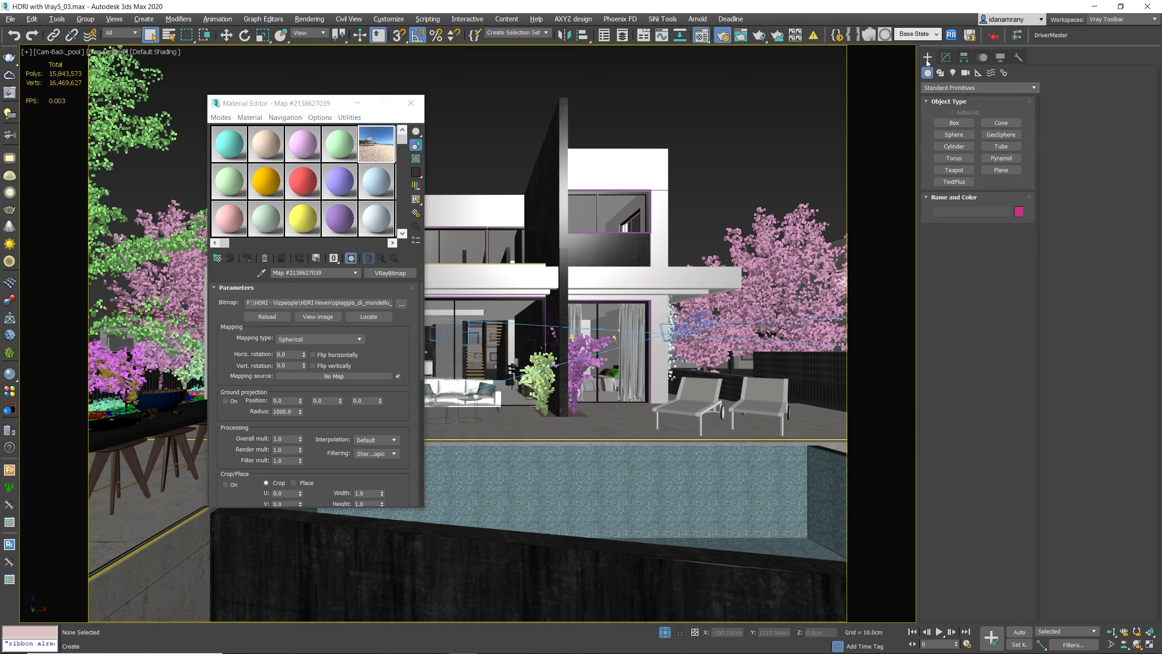
click(979, 87)
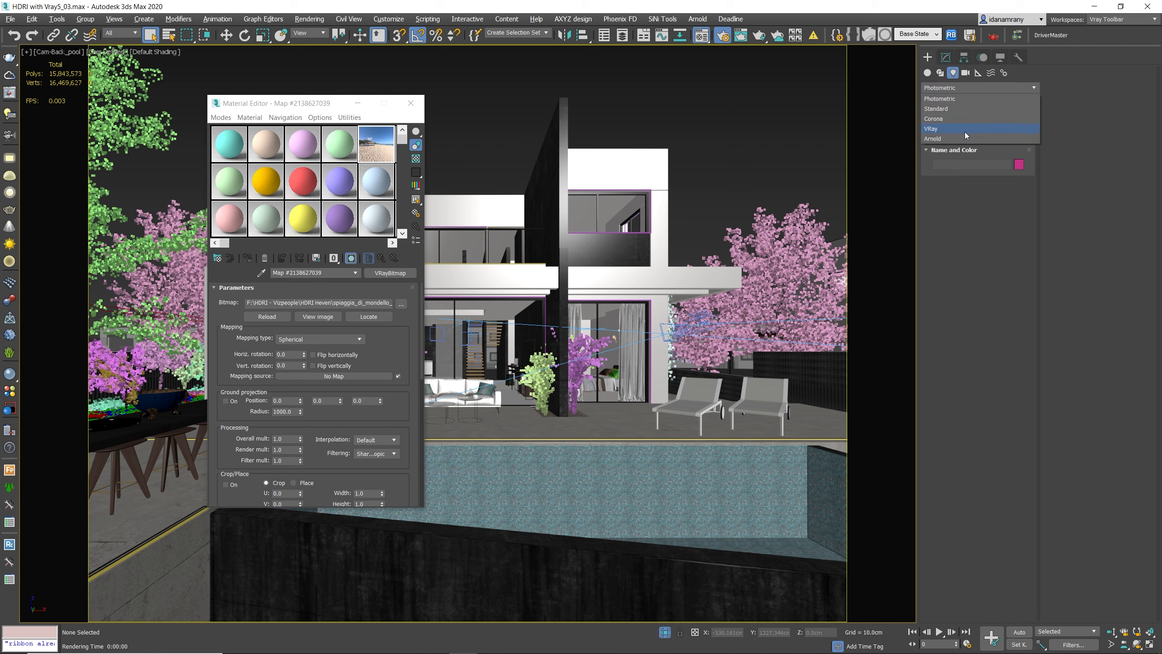
click(931, 128)
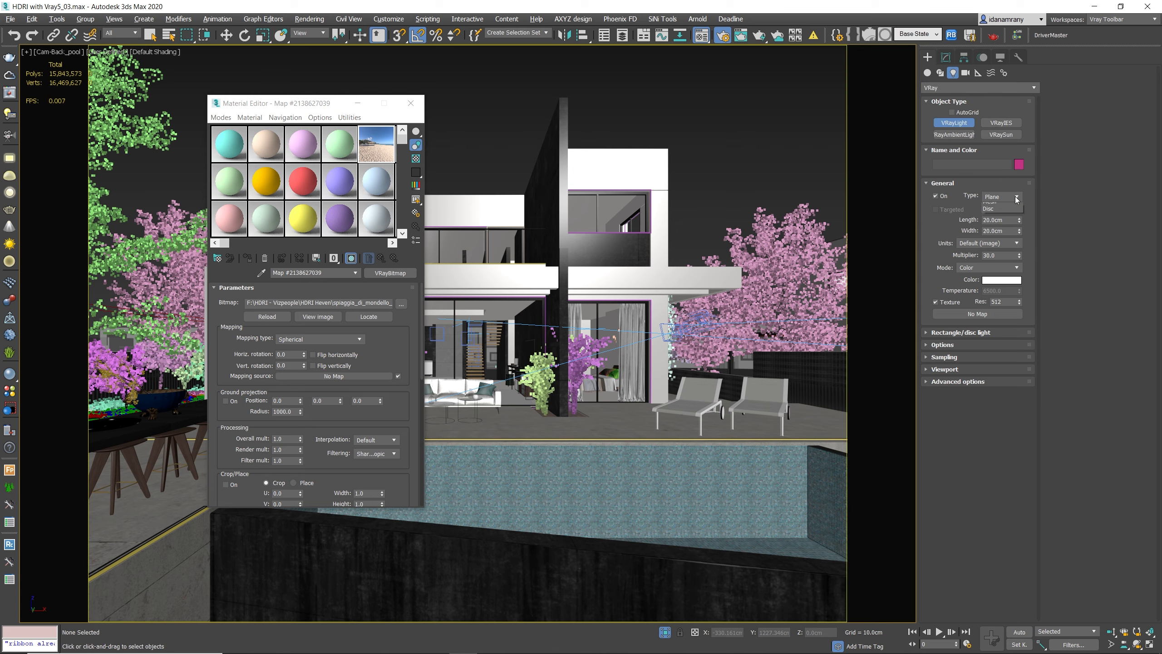
click(1017, 196)
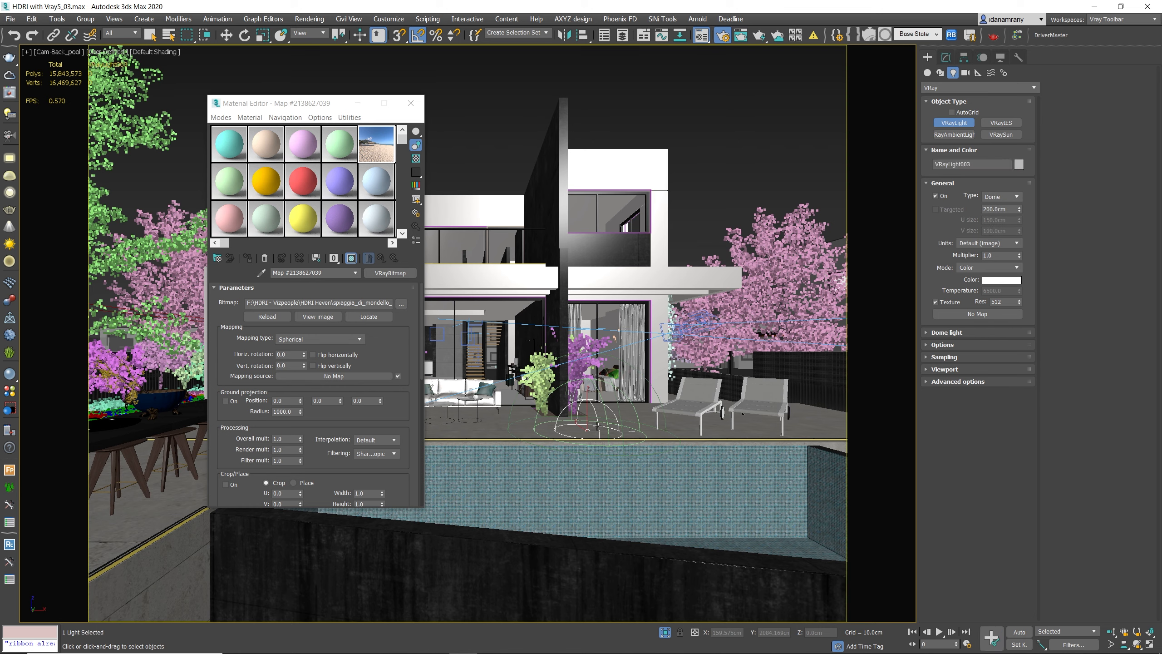
click(946, 58)
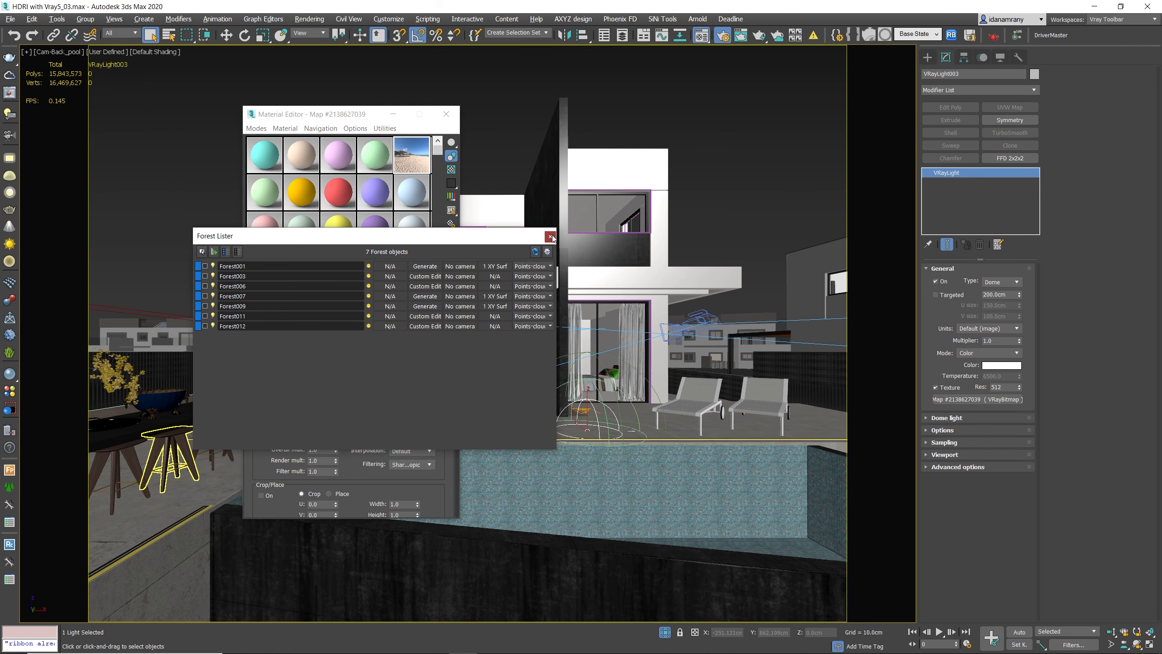
- Close the Forest Lister after the dome light uses the beach VRayBitmap texture
click(550, 236)
text(2)
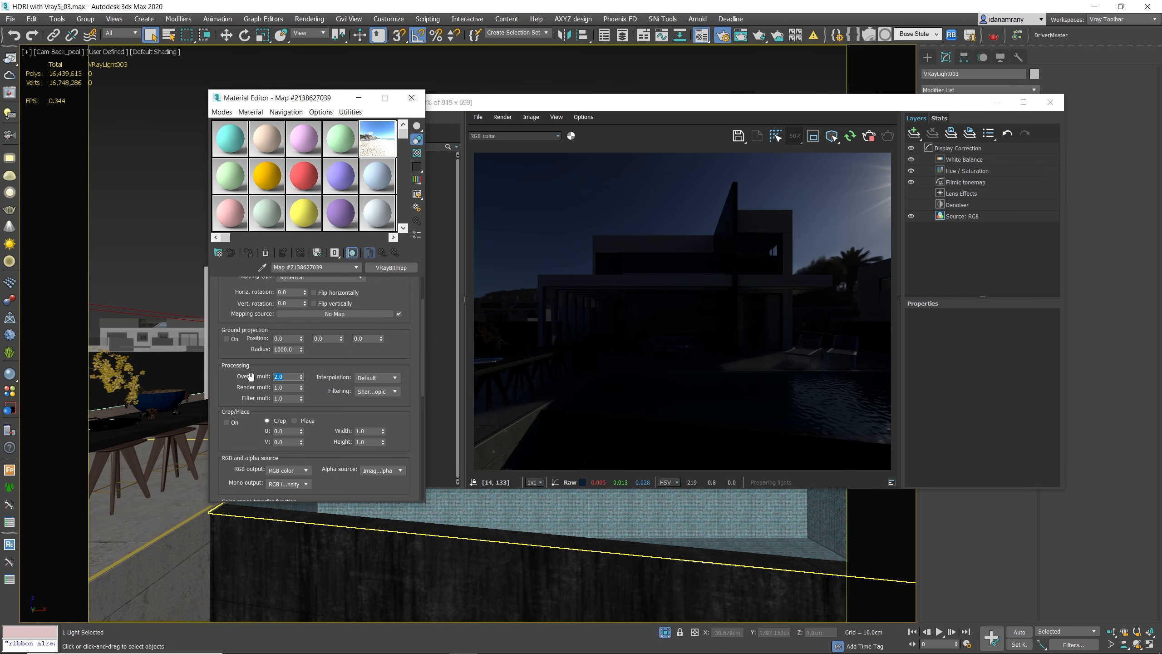
- Raise the VRayBitmap overall multiplier to 5.0 to brighten the HDRI lighting
text(5.0)
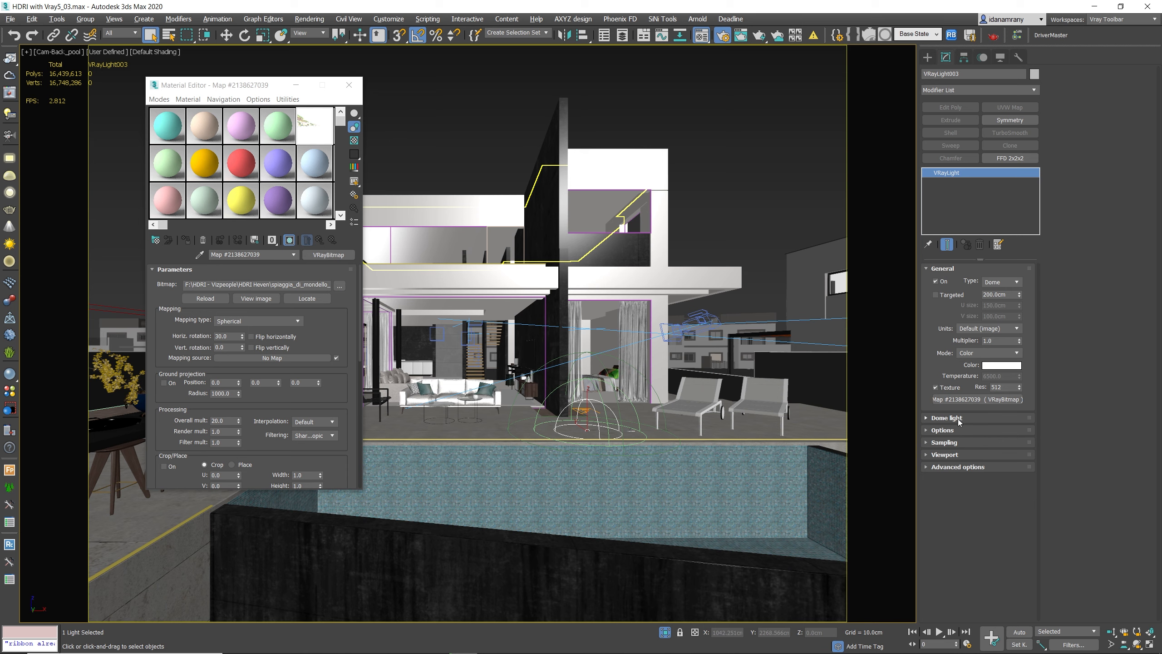
- Expand the Dome light rollout before rendering the daylight pool house
click(947, 418)
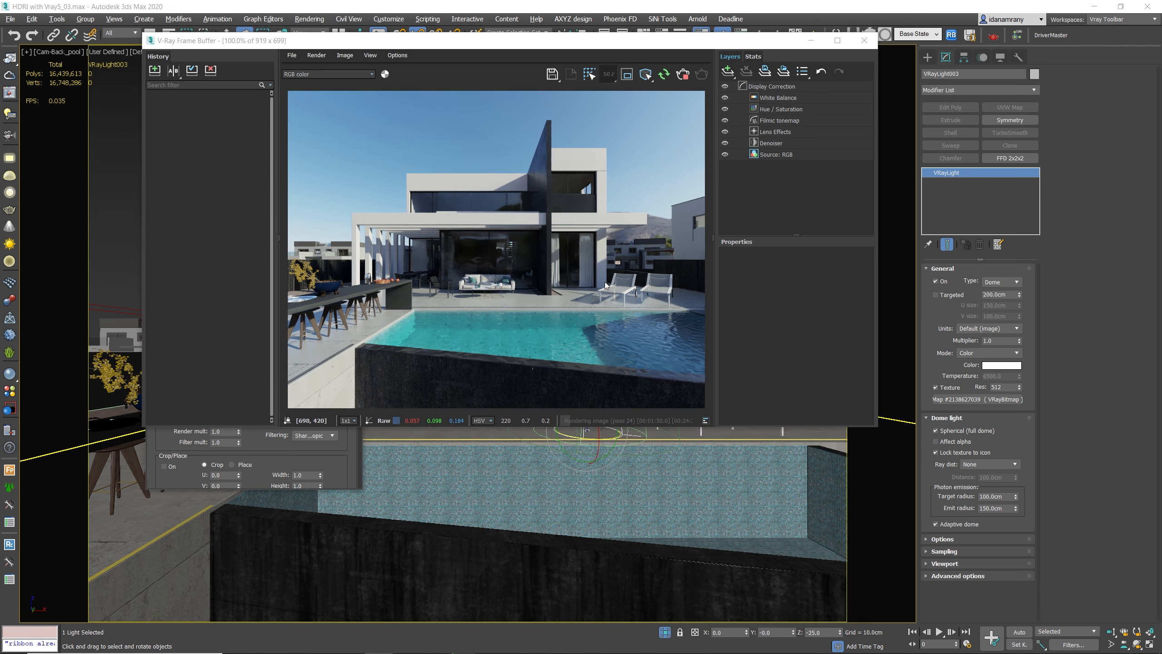
mouse_move(581, 307)
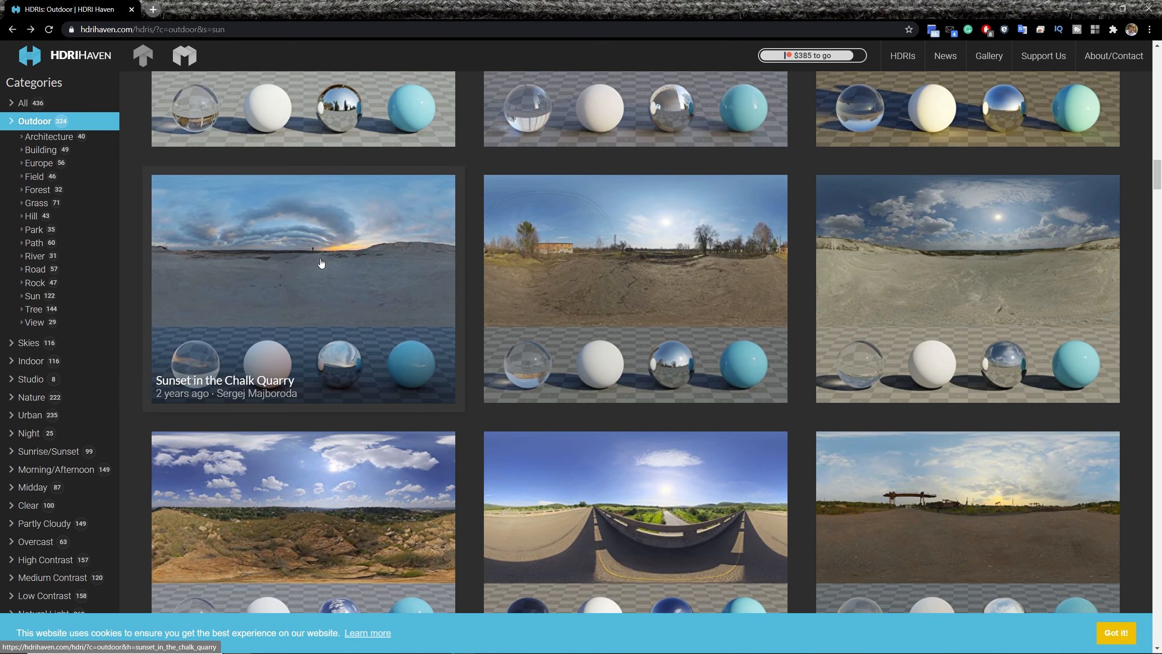
- Choose the Sunset in the Chalk Quarry HDRI from the outdoor thumbnails
click(320, 263)
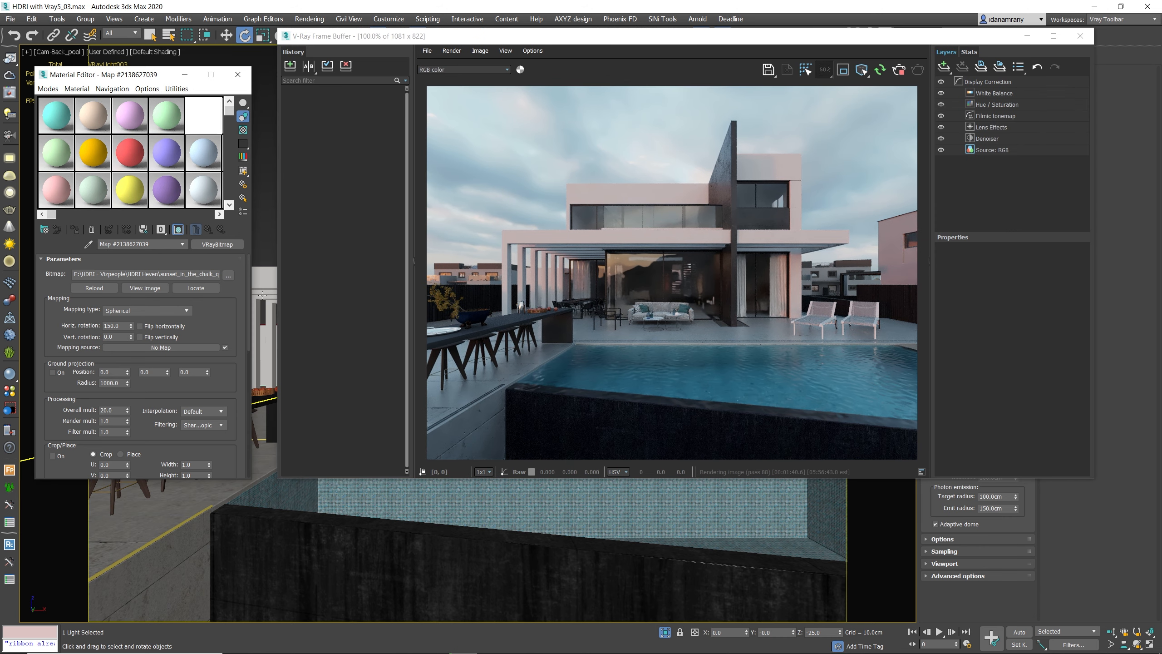
mouse_move(262, 318)
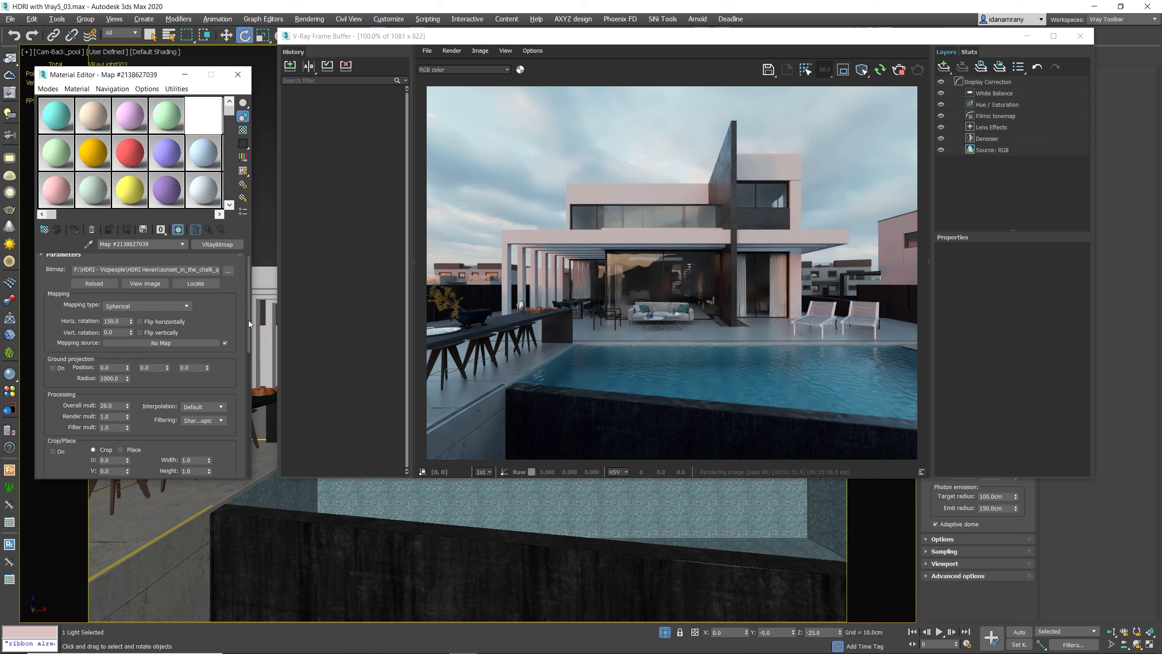
- Set the chalk quarry sky map's Overall mult to 15.0 and re-render the villa
scroll(down, 3)
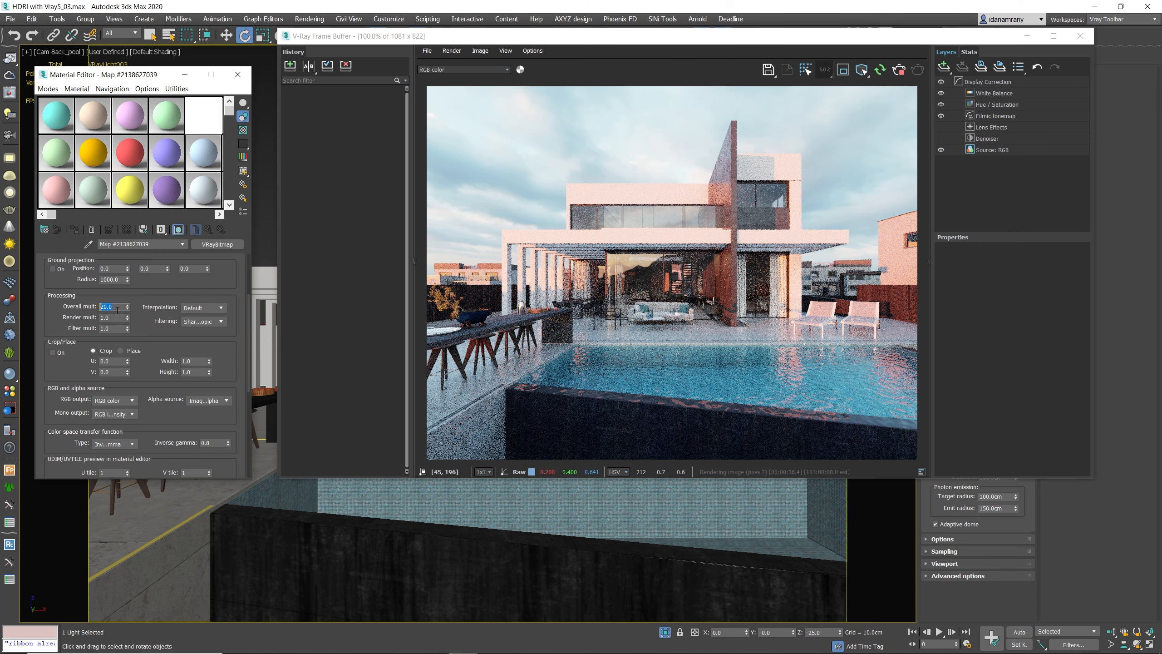
text(15.0)
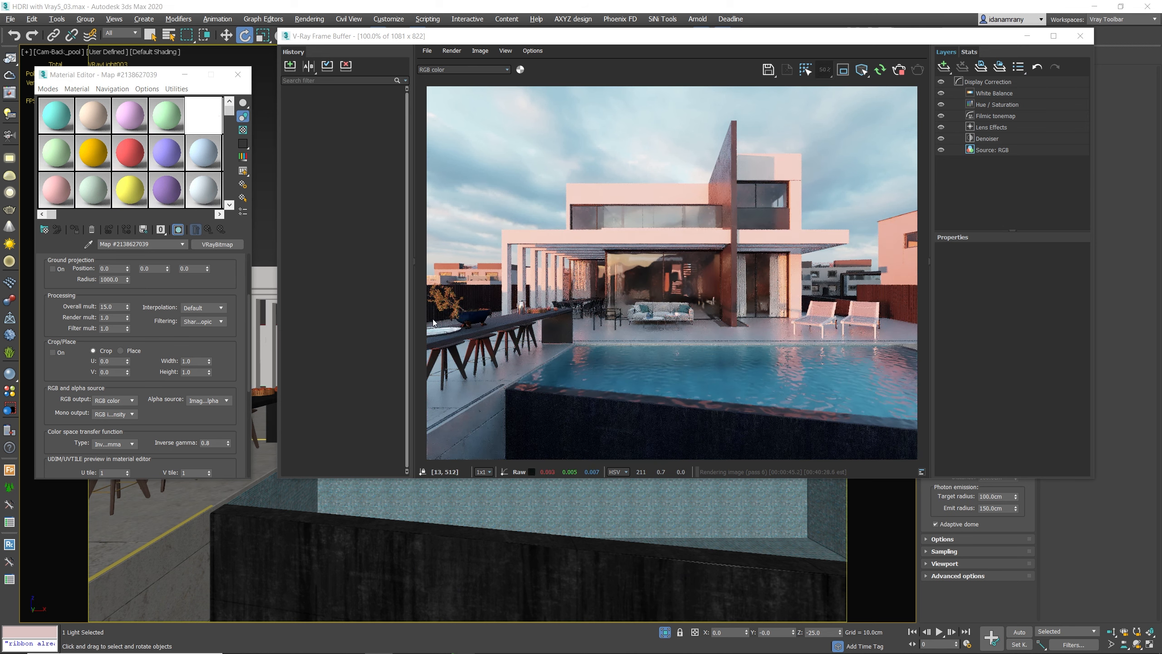
drag(100, 74, 100, 64)
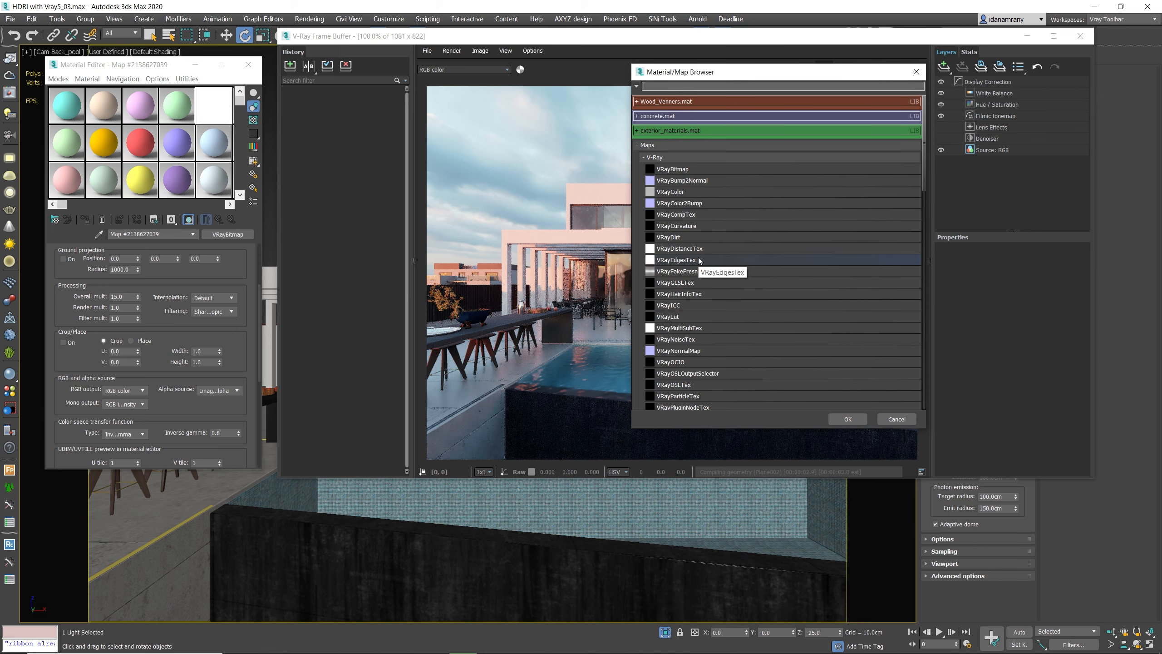
- Wrap the HDRI VRayBitmap in a Color Correction map, keeping the old map as sub-map
click(653, 157)
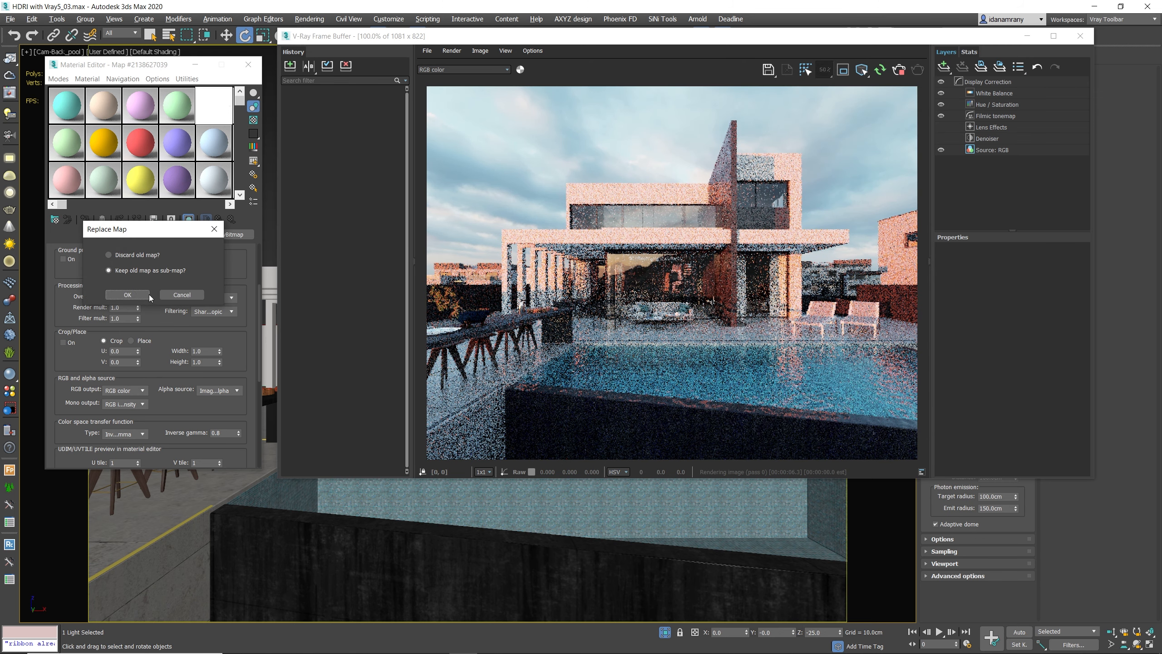
click(127, 294)
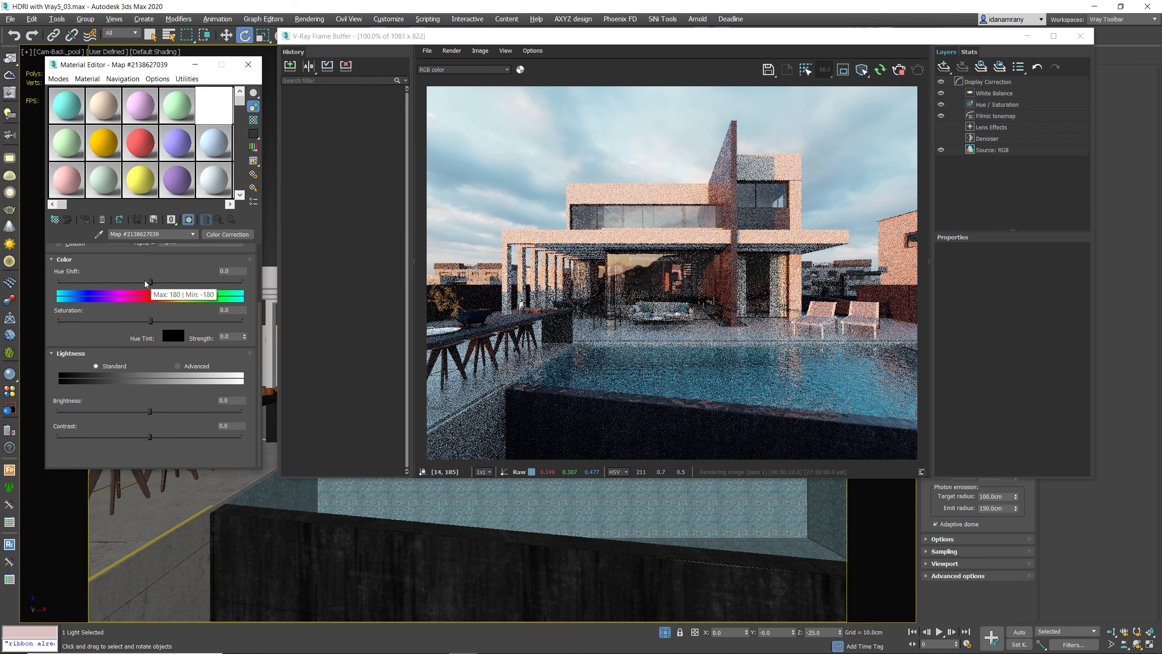
- Leave Hue Shift at 0 and lower the Color Correction Saturation to about -8.6
drag(146, 283, 129, 283)
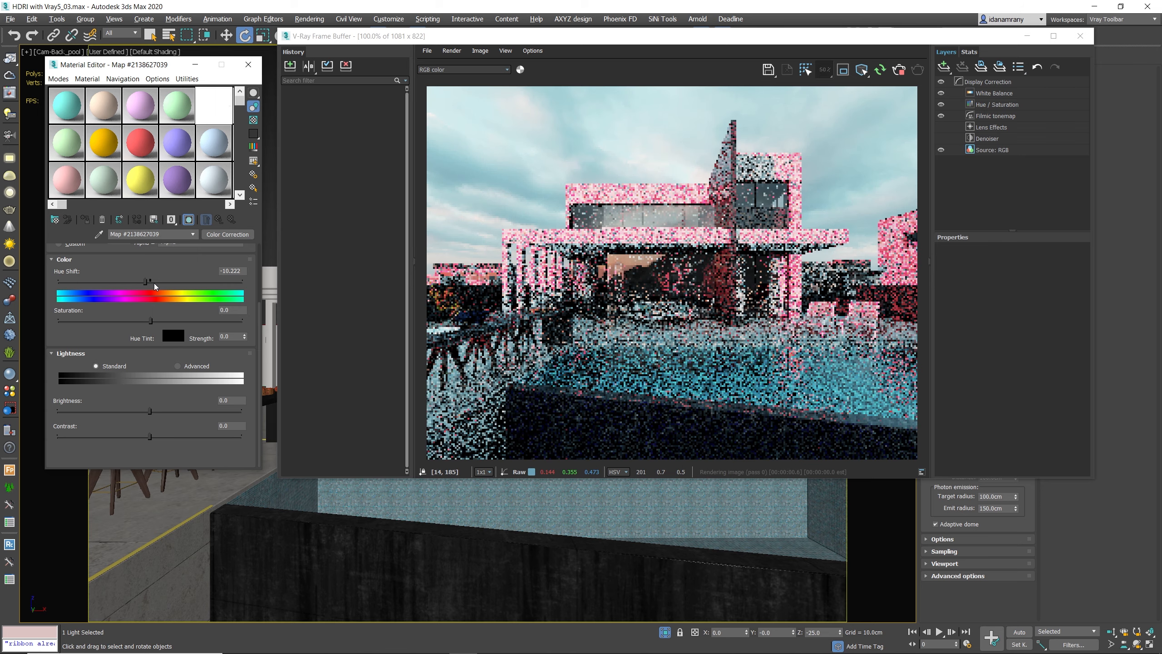
drag(146, 281, 153, 282)
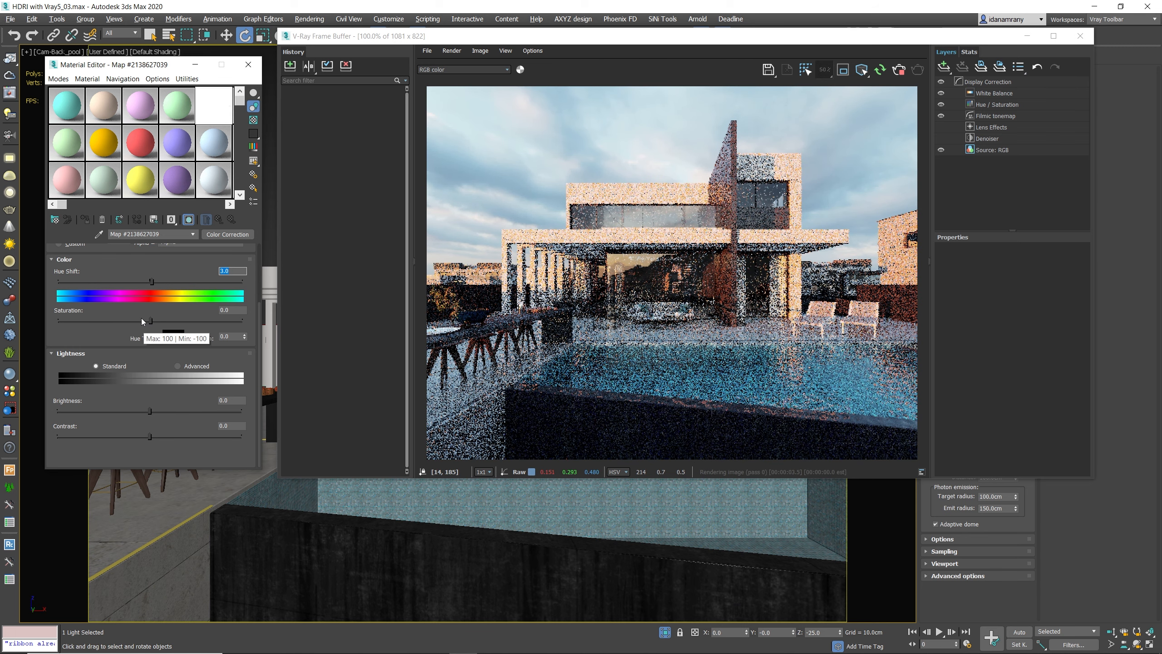
drag(151, 320, 144, 320)
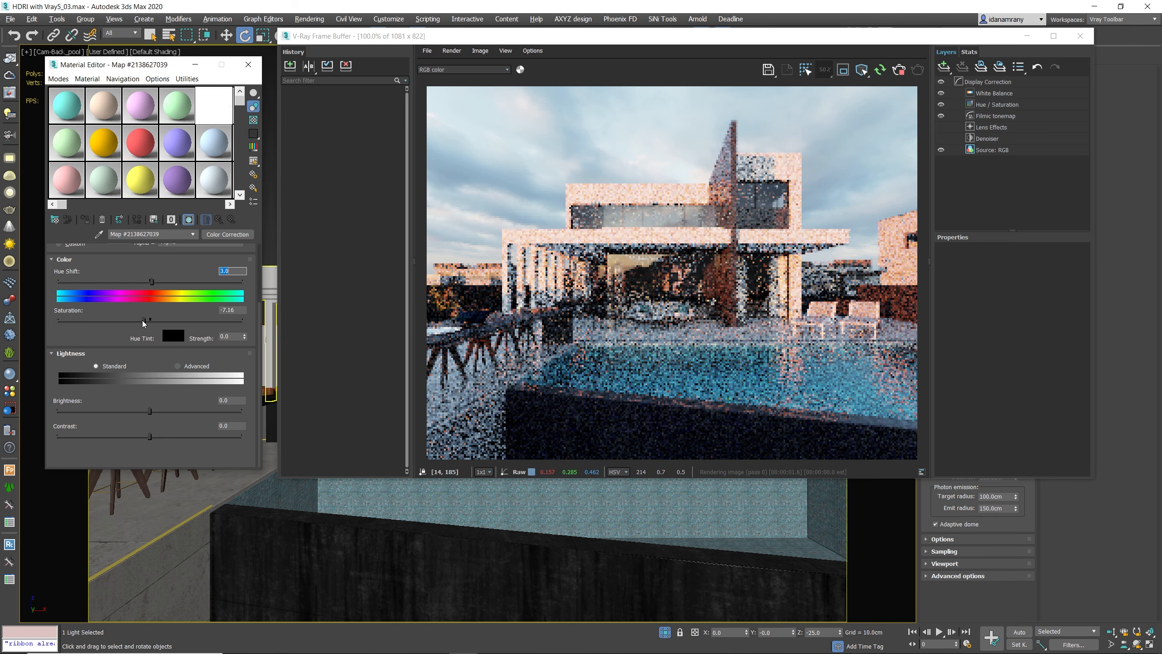
drag(148, 319, 142, 319)
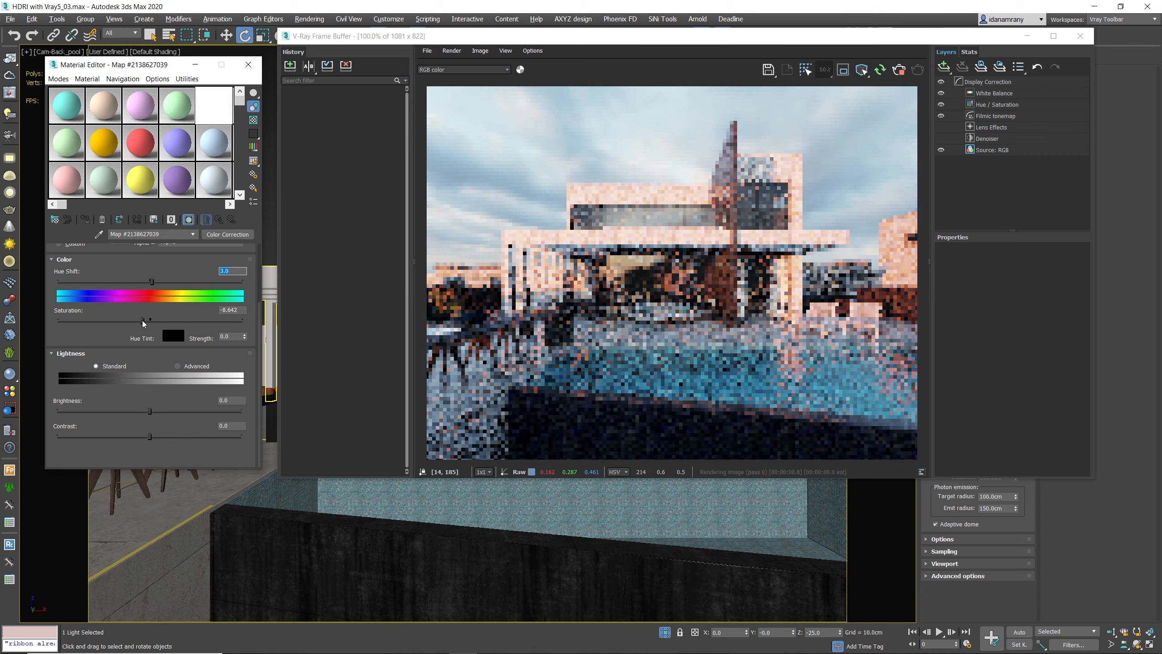